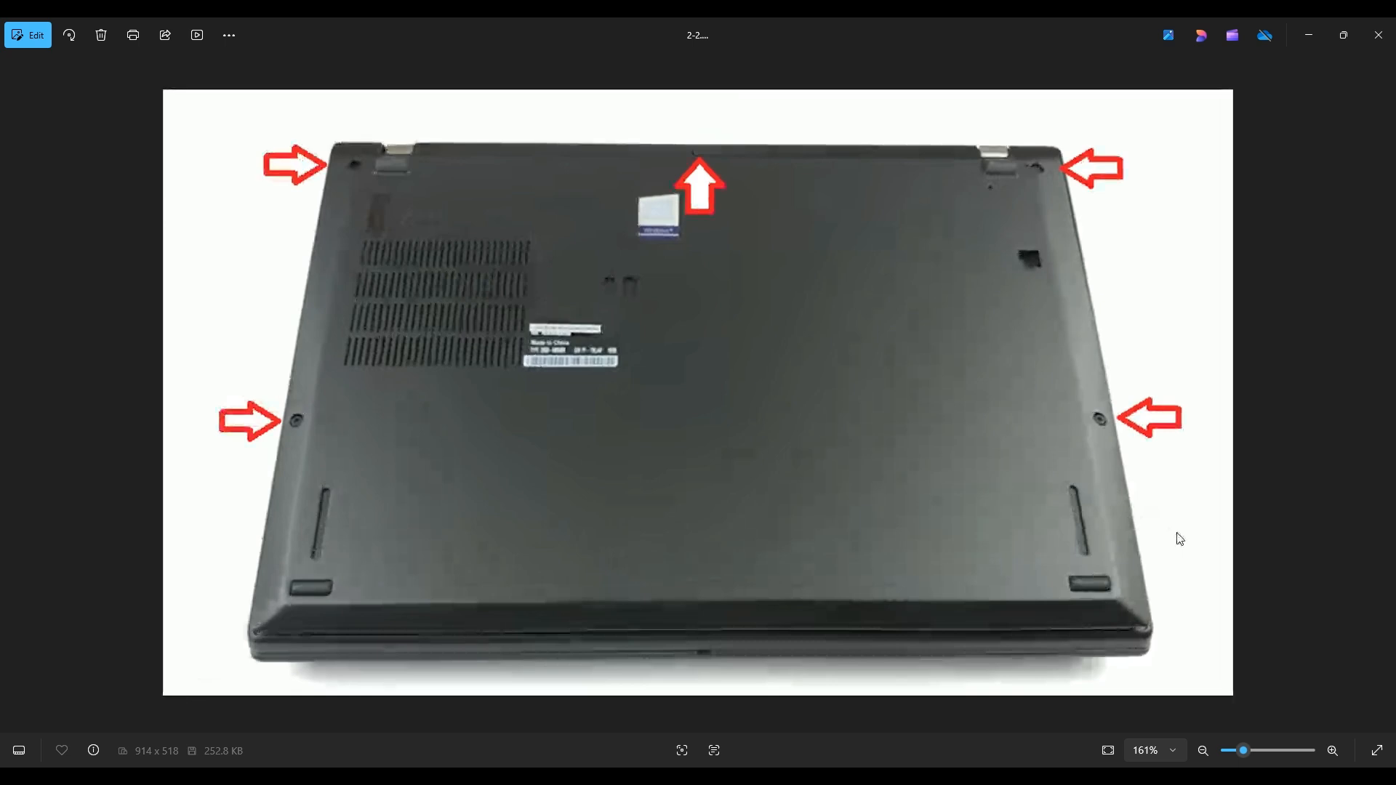
{"action": "mouse_move", "coordinate": [310, 209]}
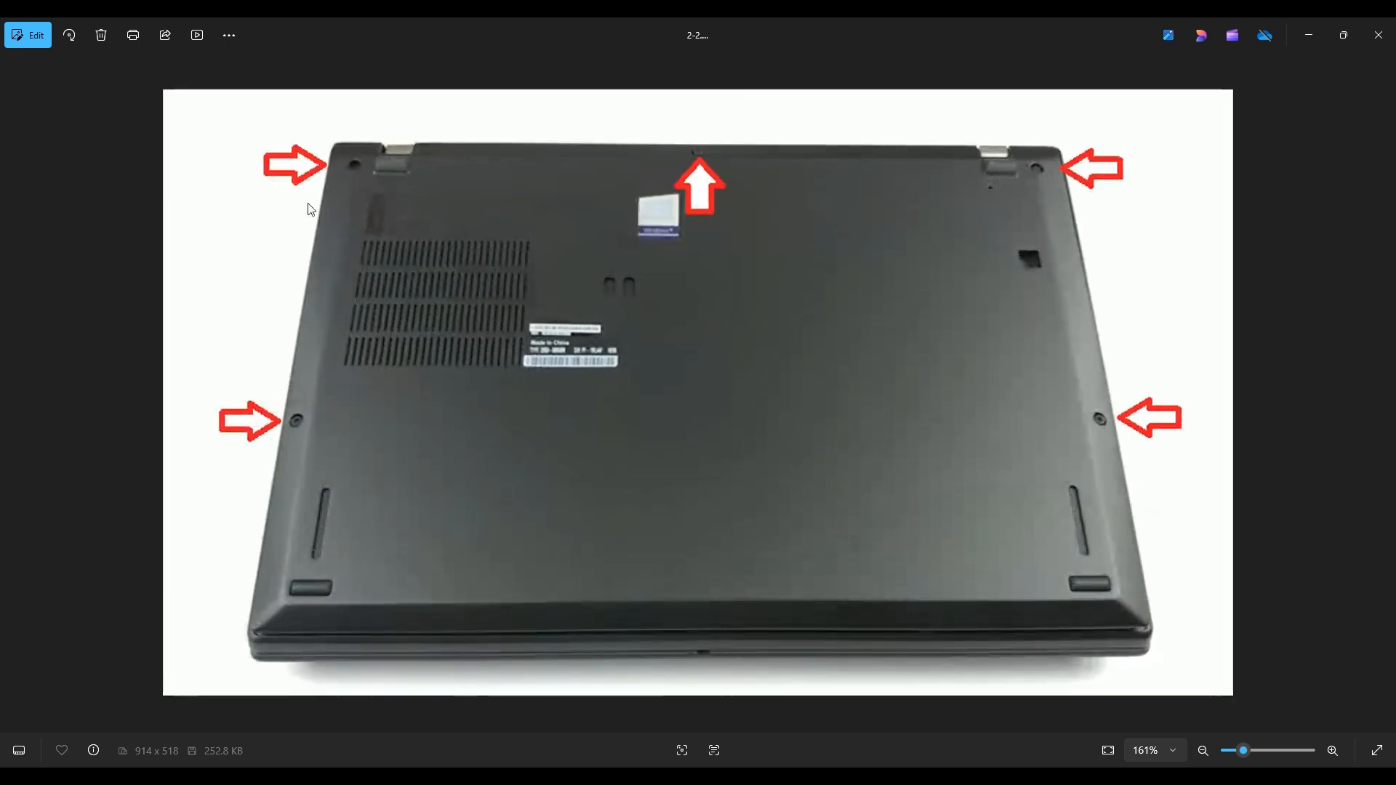
{"action": "mouse_move", "coordinate": [268, 628]}
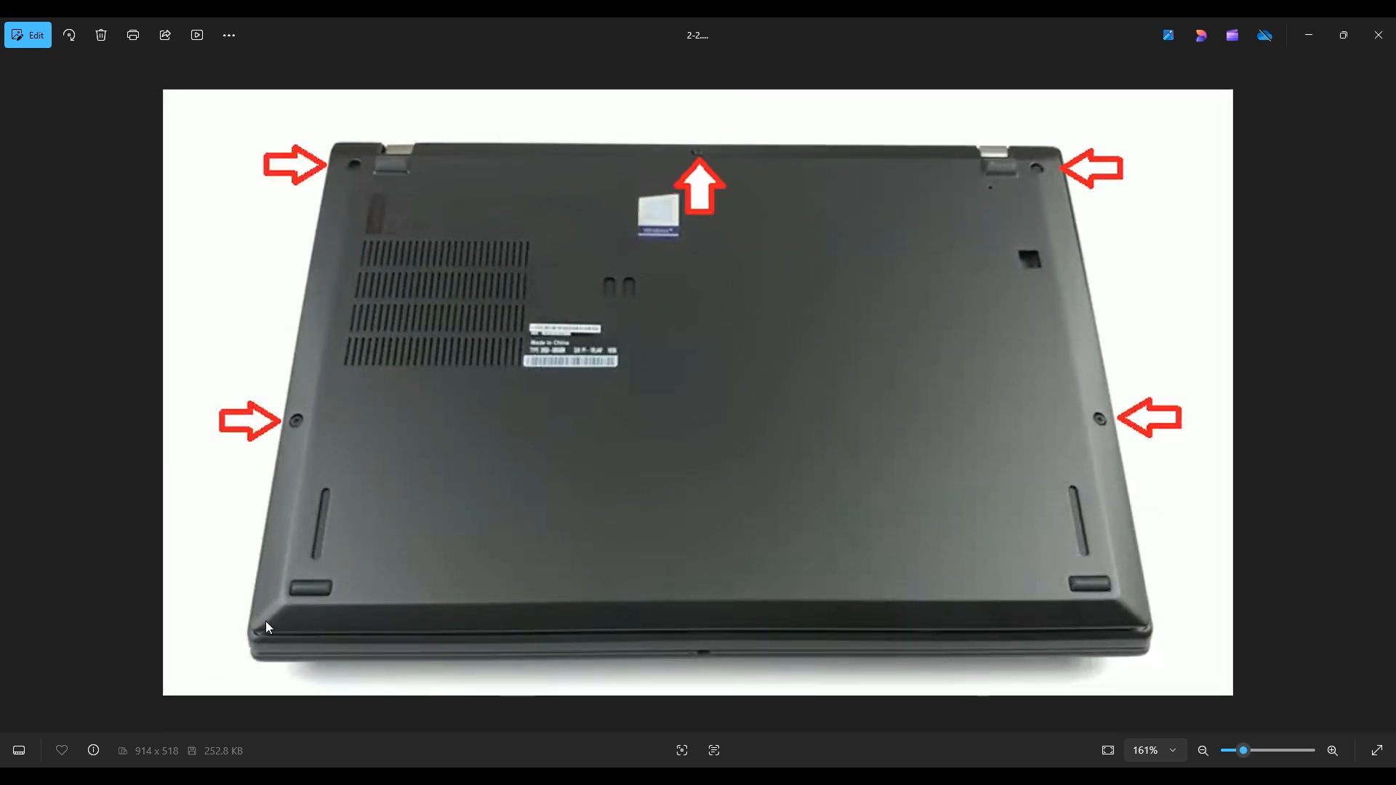
{"action": "mouse_move", "coordinate": [659, 642]}
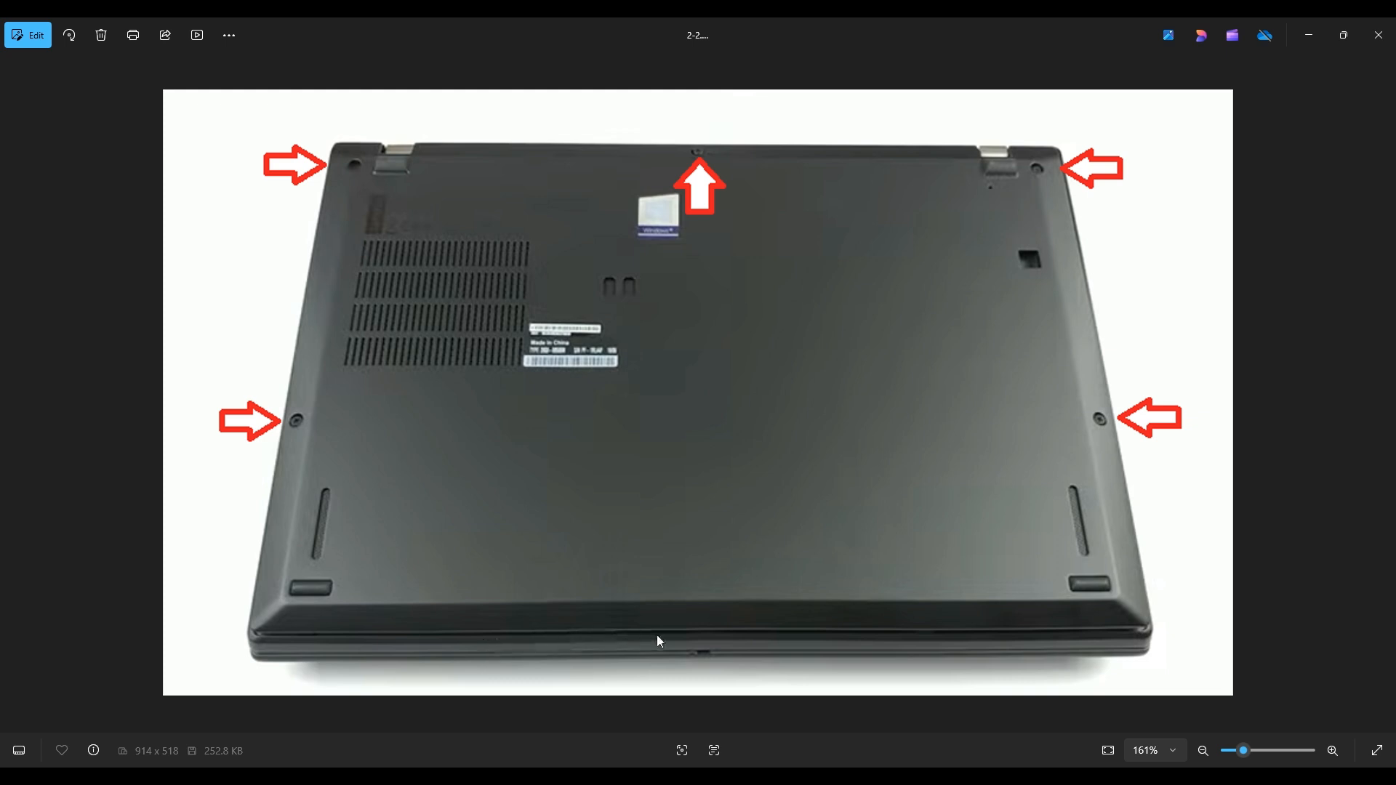
{"action": "mouse_move", "coordinate": [1039, 668]}
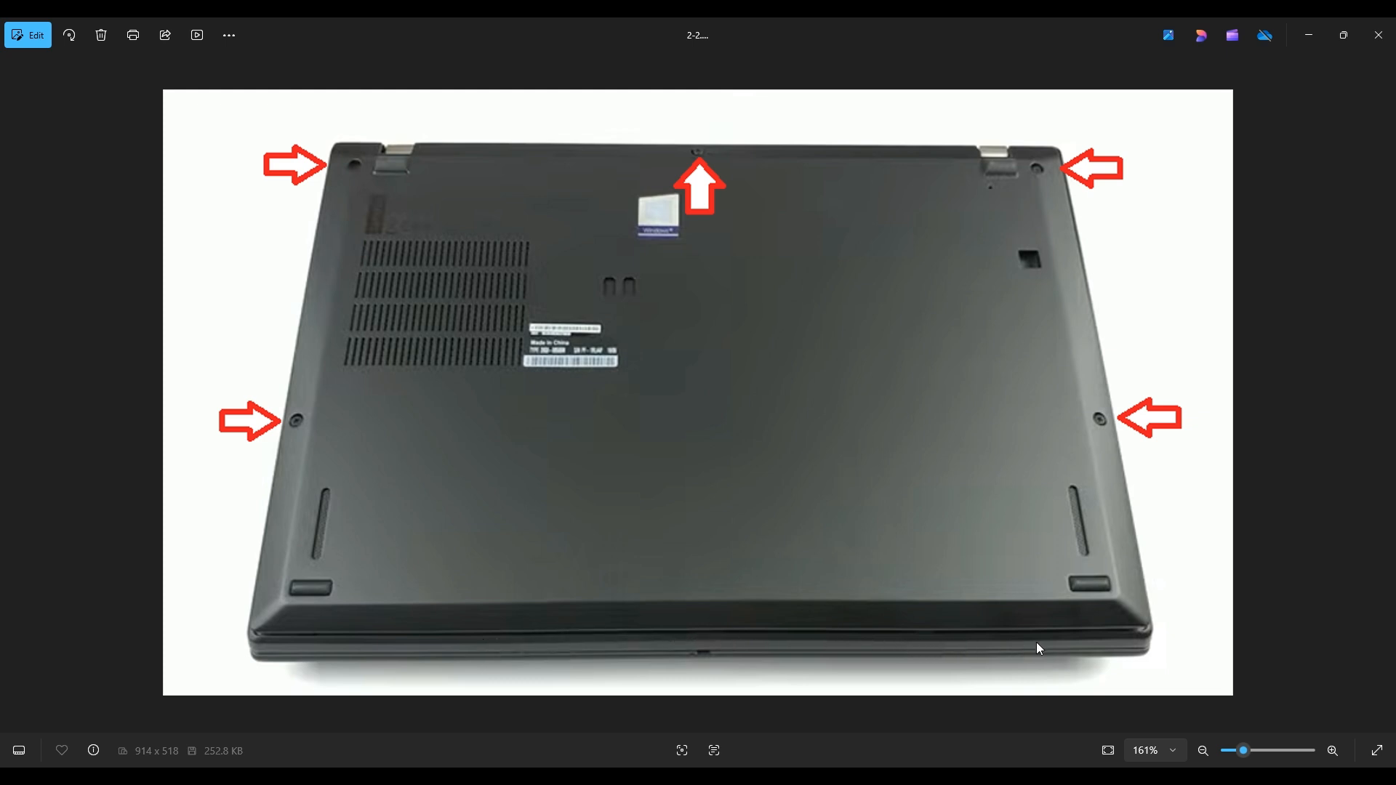
{"action": "mouse_move", "coordinate": [977, 514]}
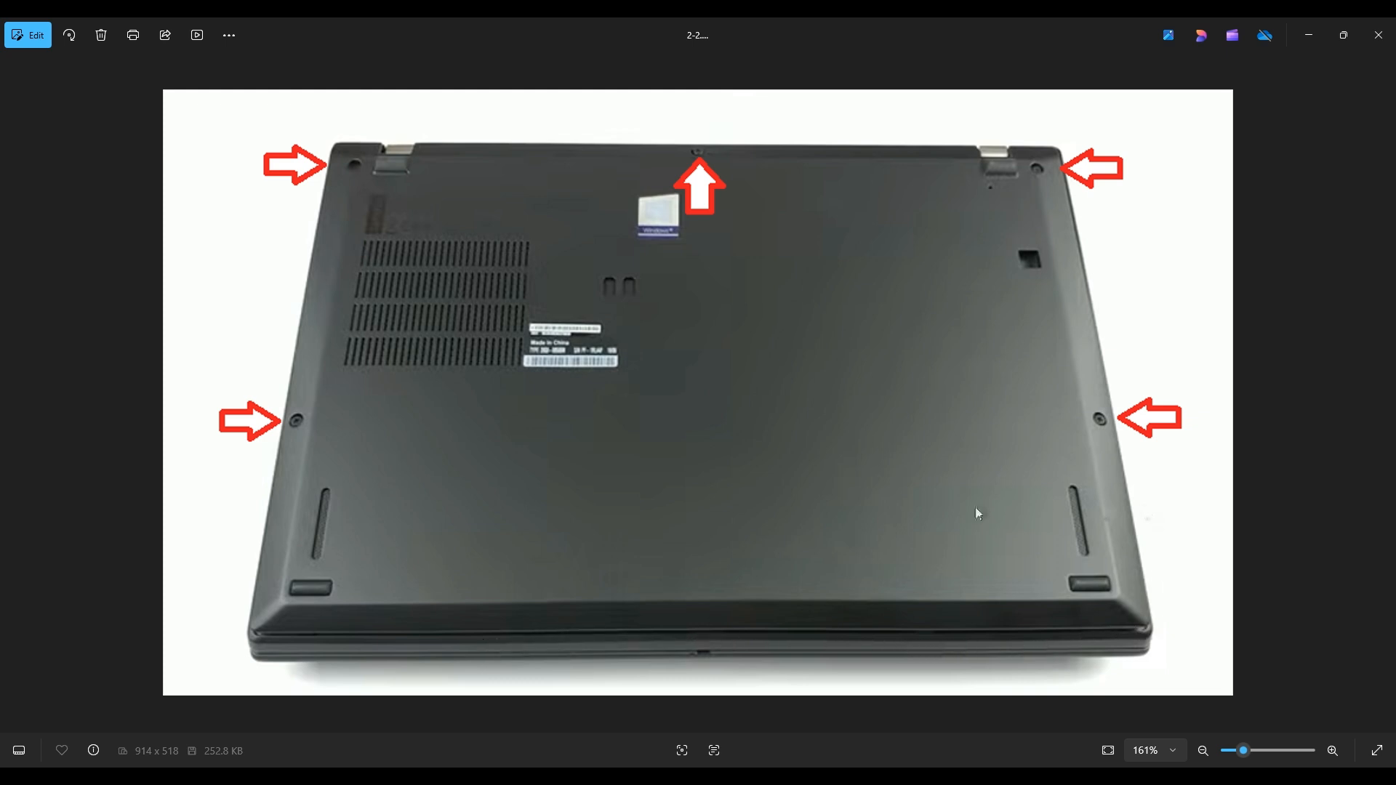
{"action": "mouse_move", "coordinate": [992, 390]}
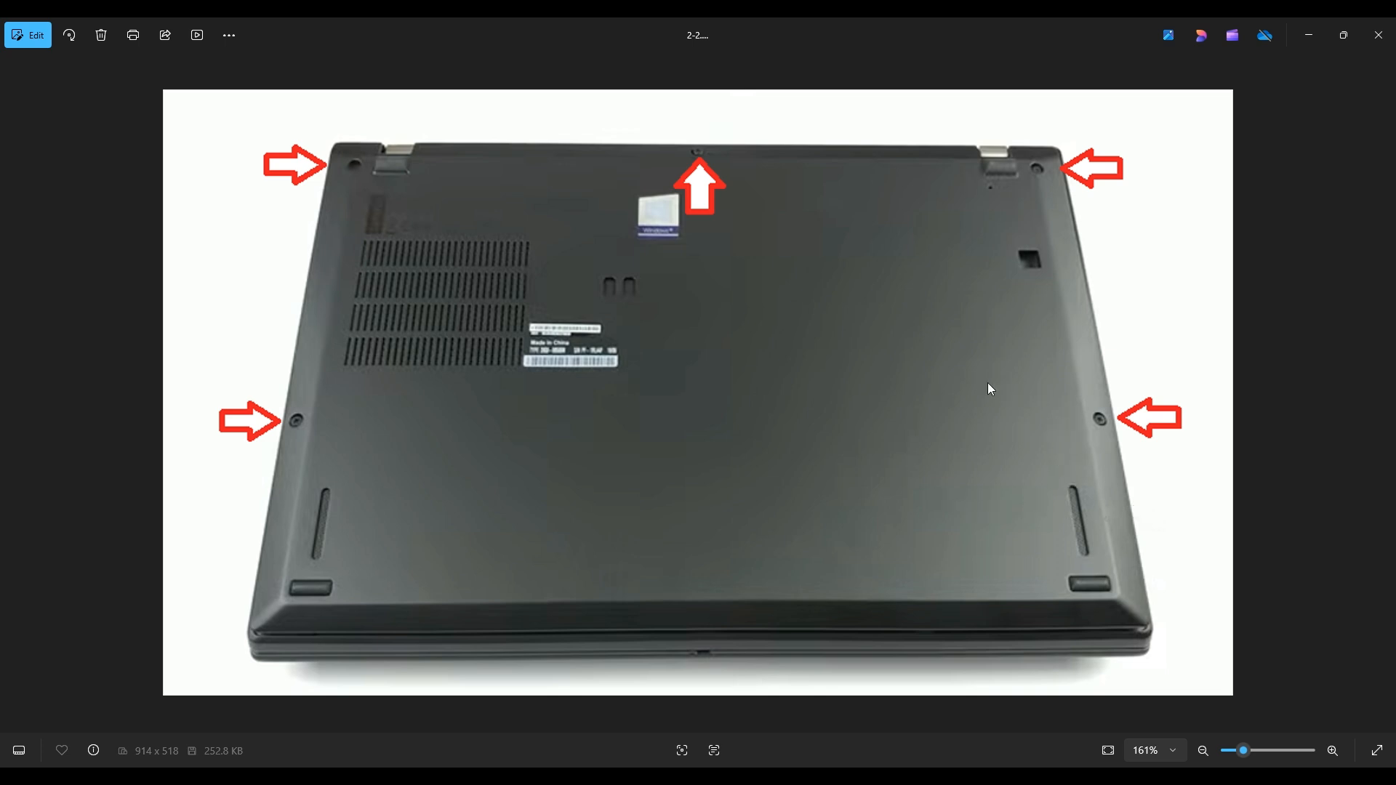
{"action": "mouse_move", "coordinate": [1111, 410]}
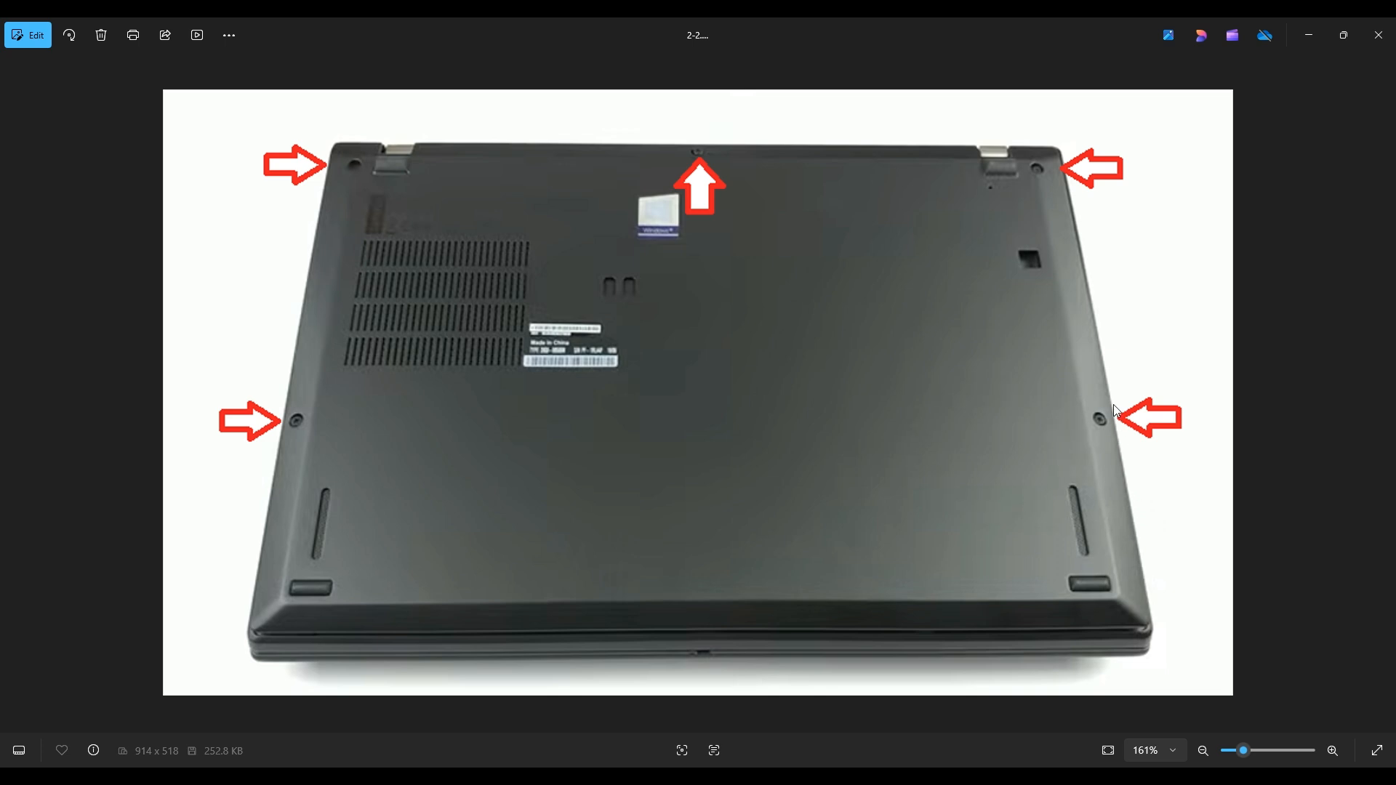
{"action": "mouse_move", "coordinate": [1076, 265]}
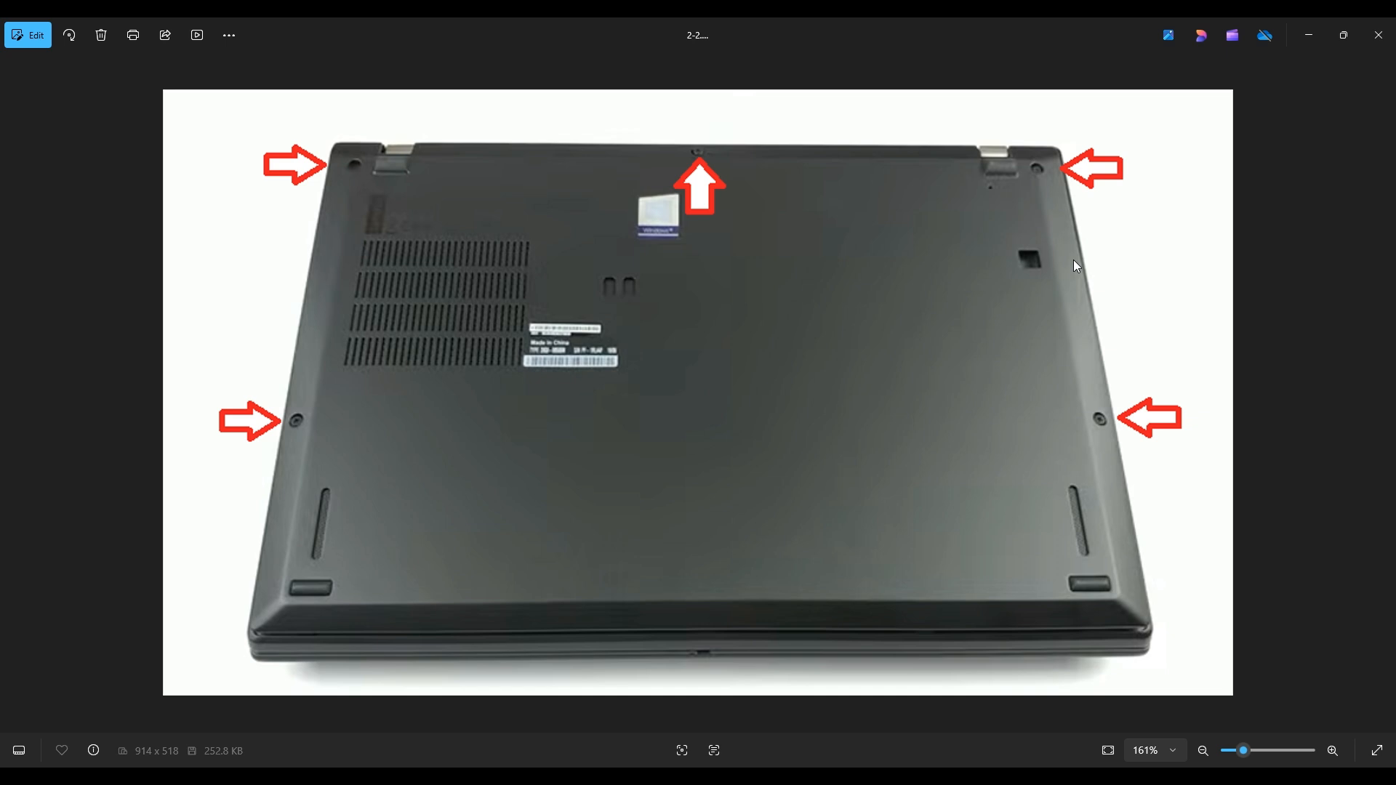
{"action": "mouse_move", "coordinate": [1055, 190]}
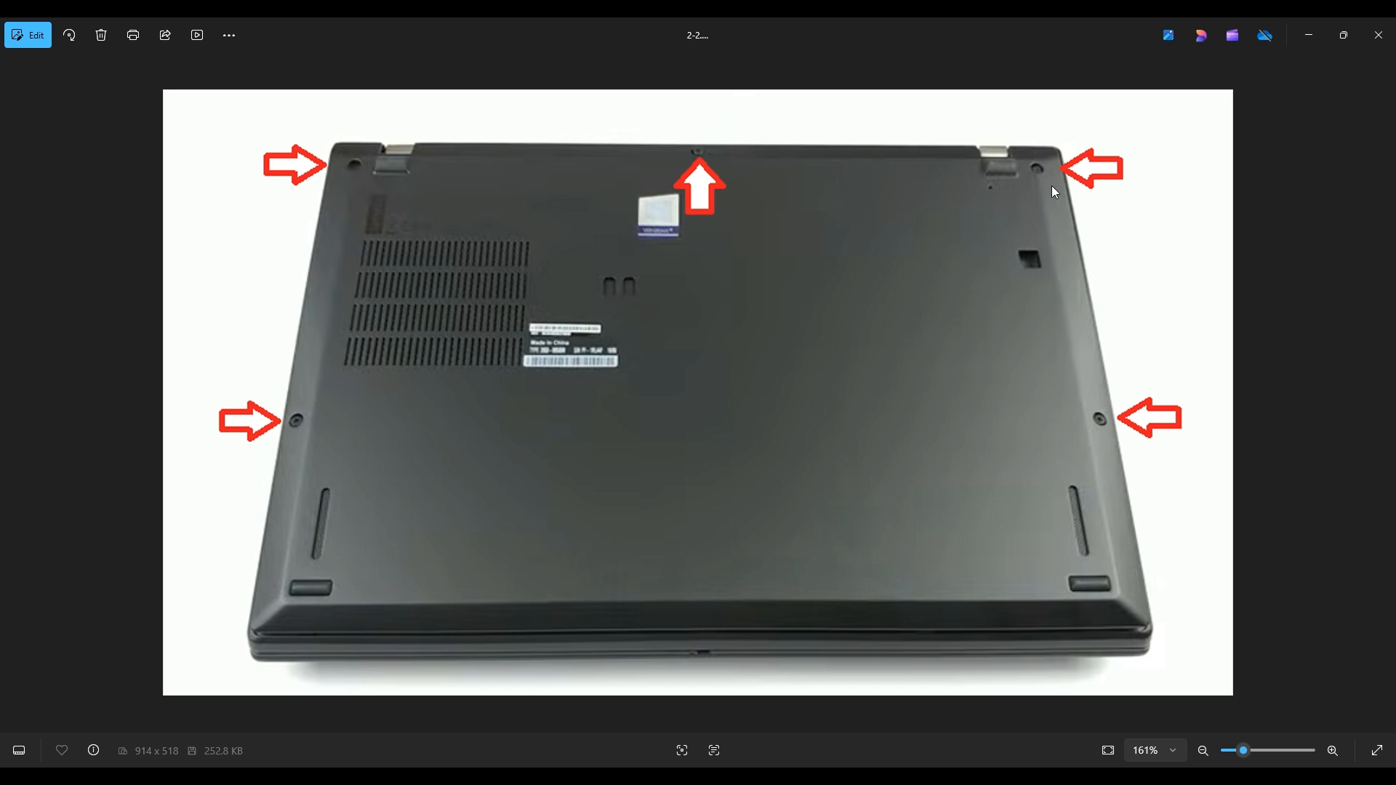
{"action": "mouse_move", "coordinate": [1119, 634]}
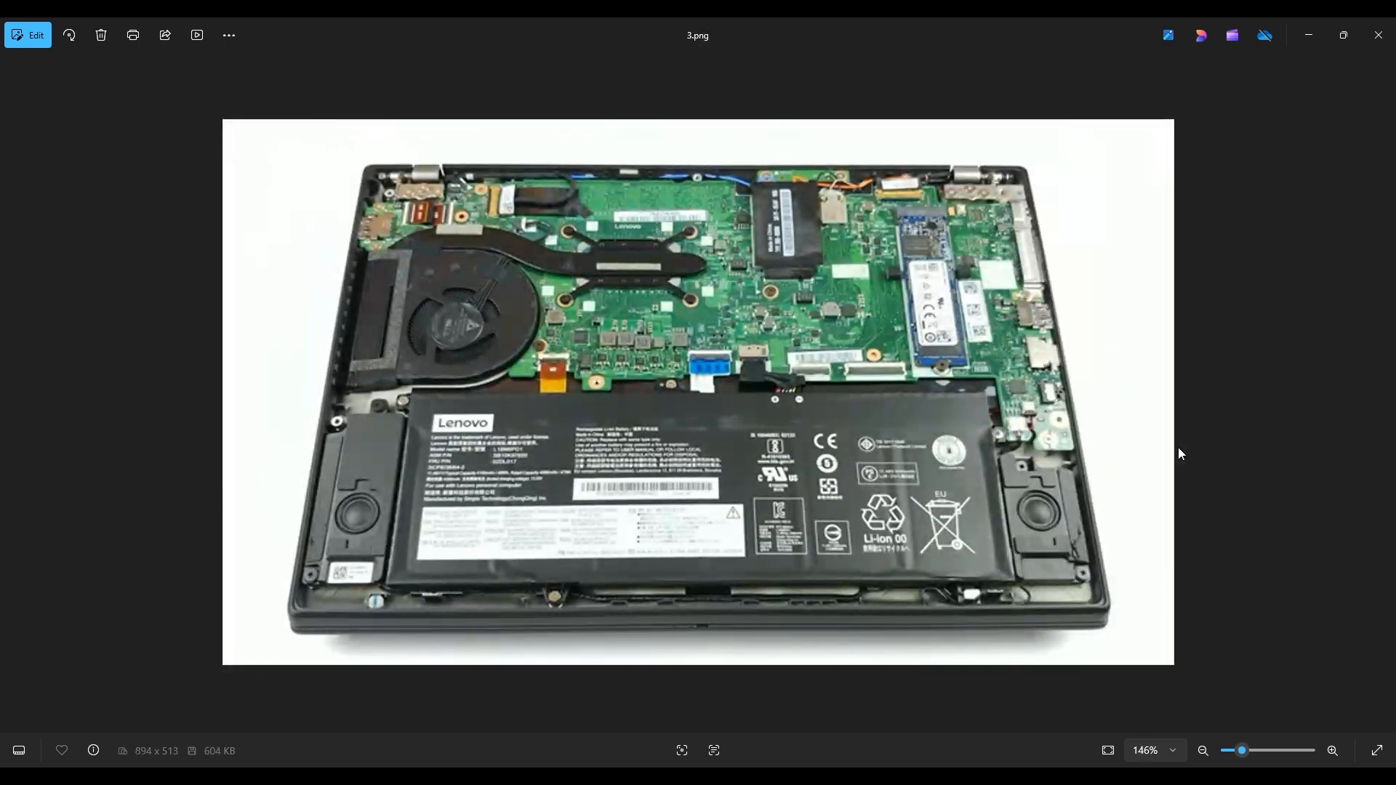
{"action": "mouse_move", "coordinate": [590, 253]}
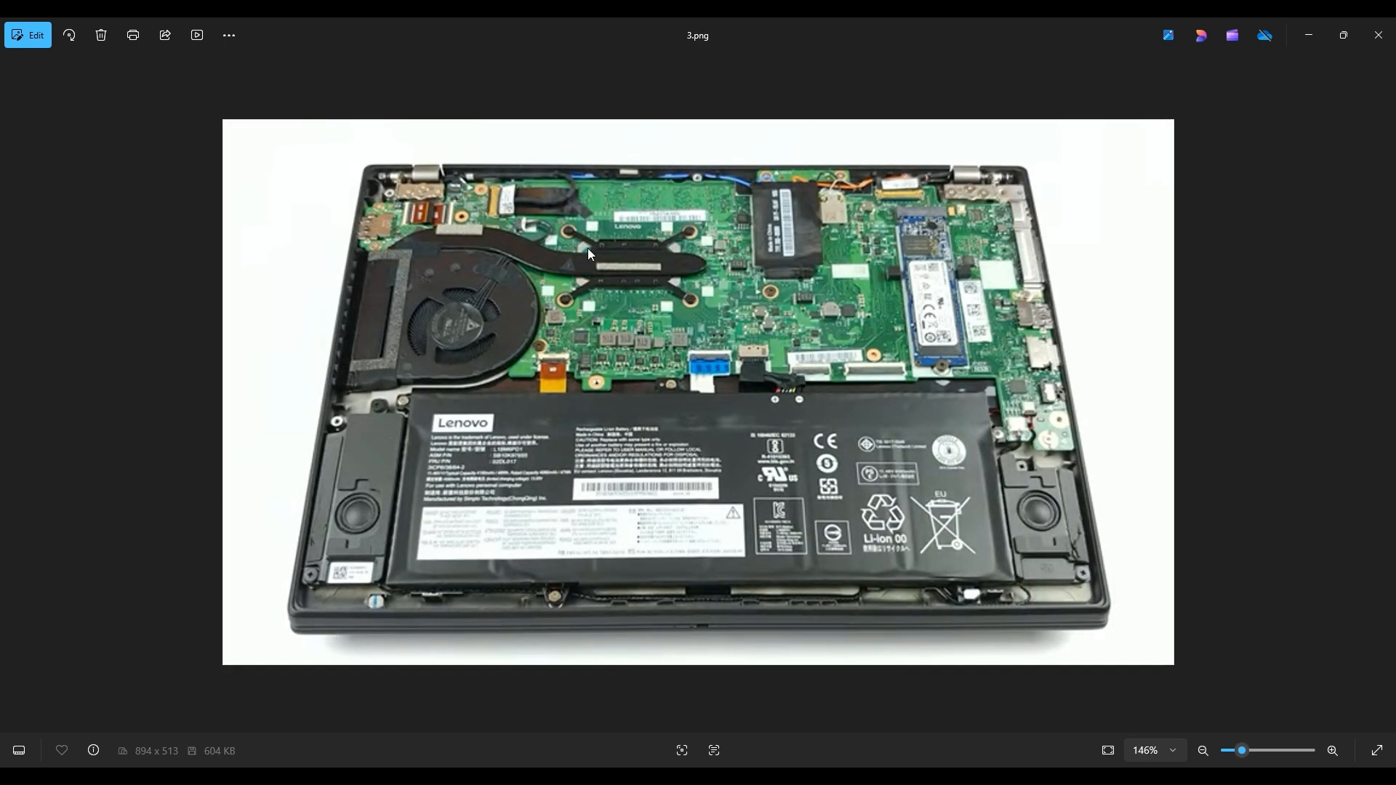
{"action": "mouse_move", "coordinate": [1140, 364]}
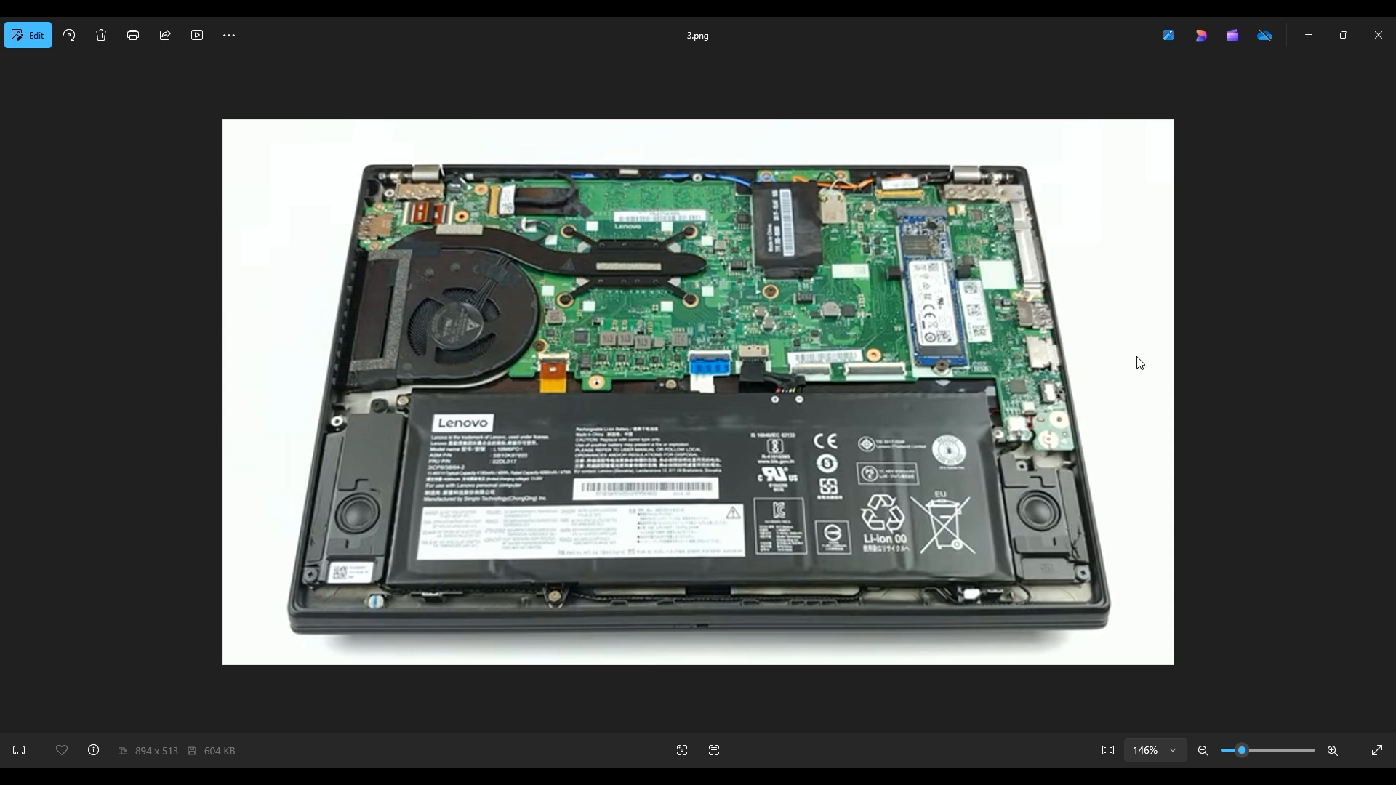
{"action": "mouse_move", "coordinate": [506, 401]}
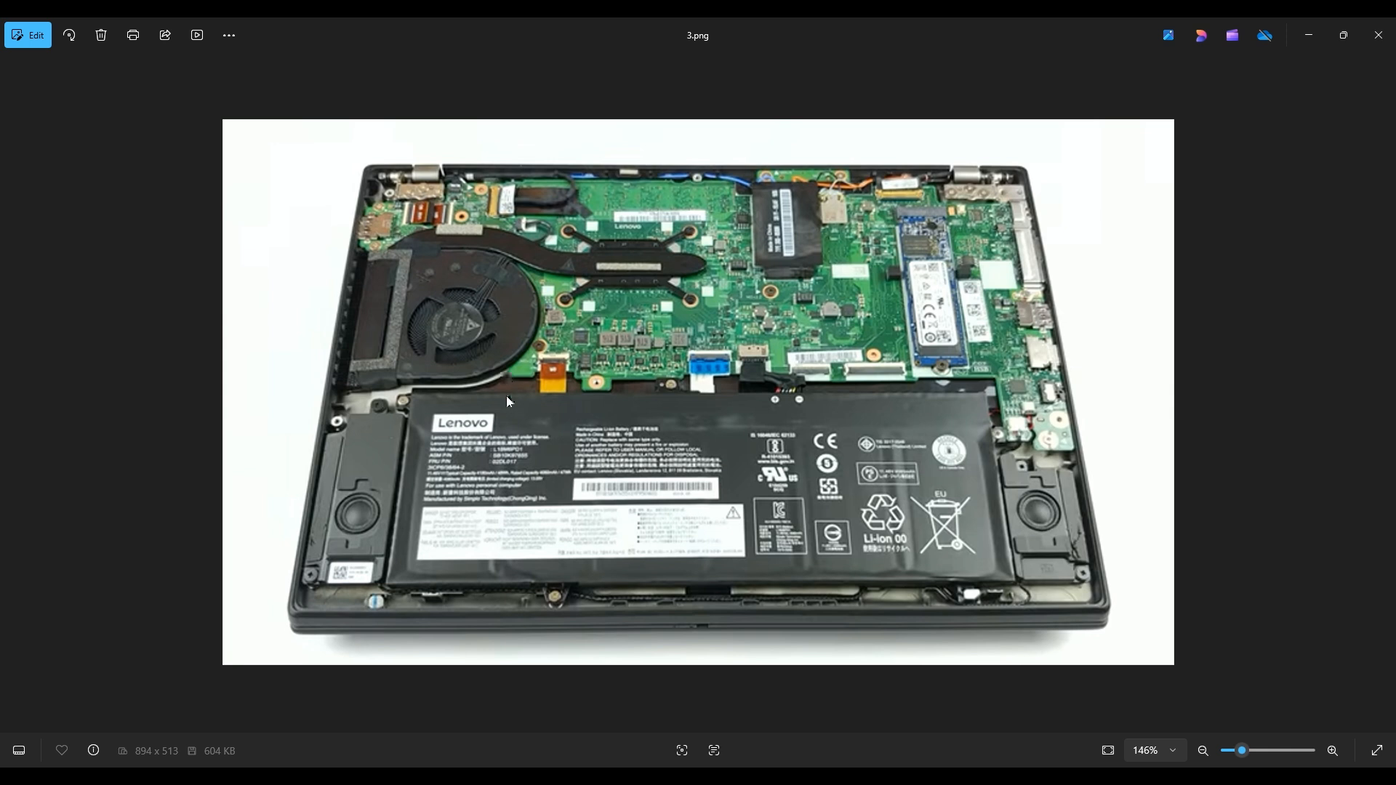
{"action": "mouse_move", "coordinate": [821, 506]}
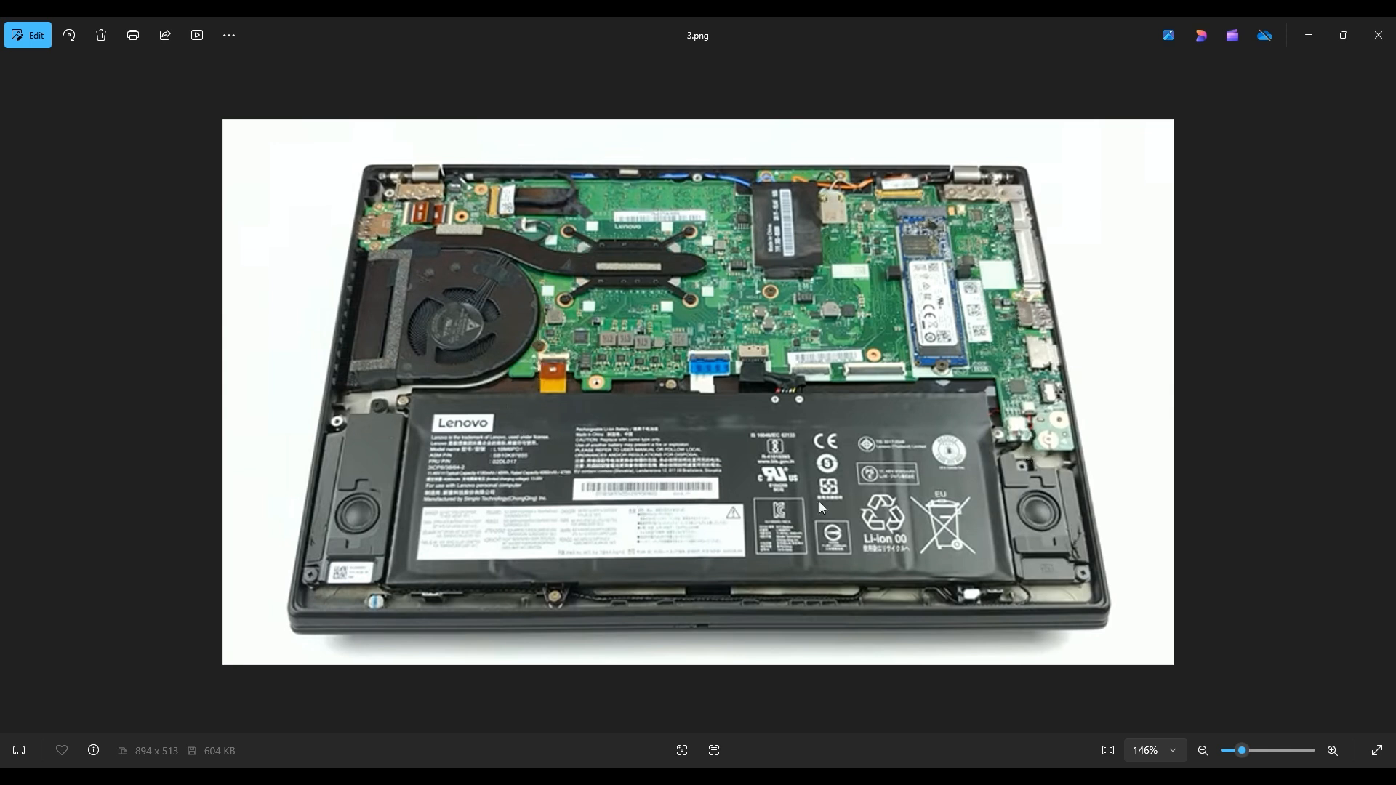
{"action": "mouse_move", "coordinate": [825, 250]}
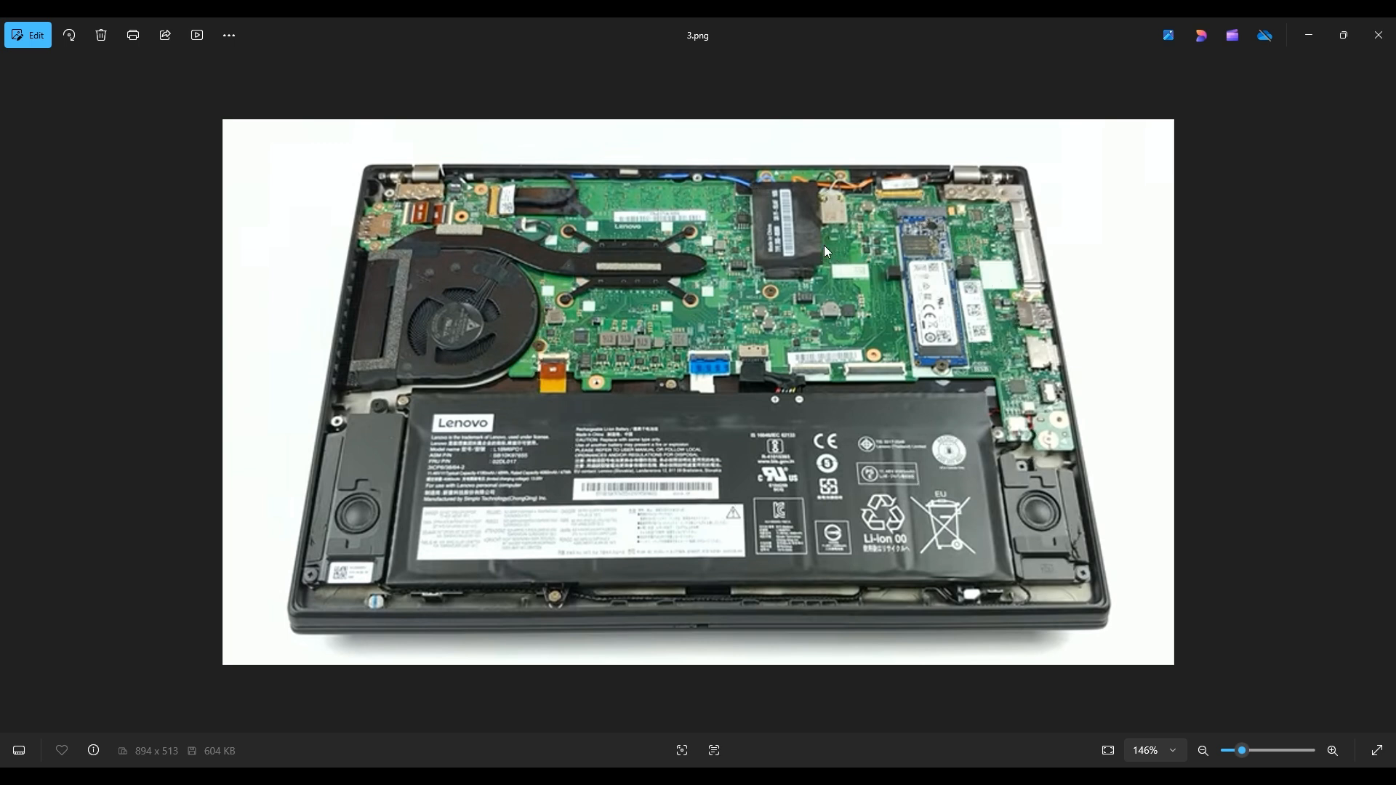
{"action": "mouse_move", "coordinate": [751, 212]}
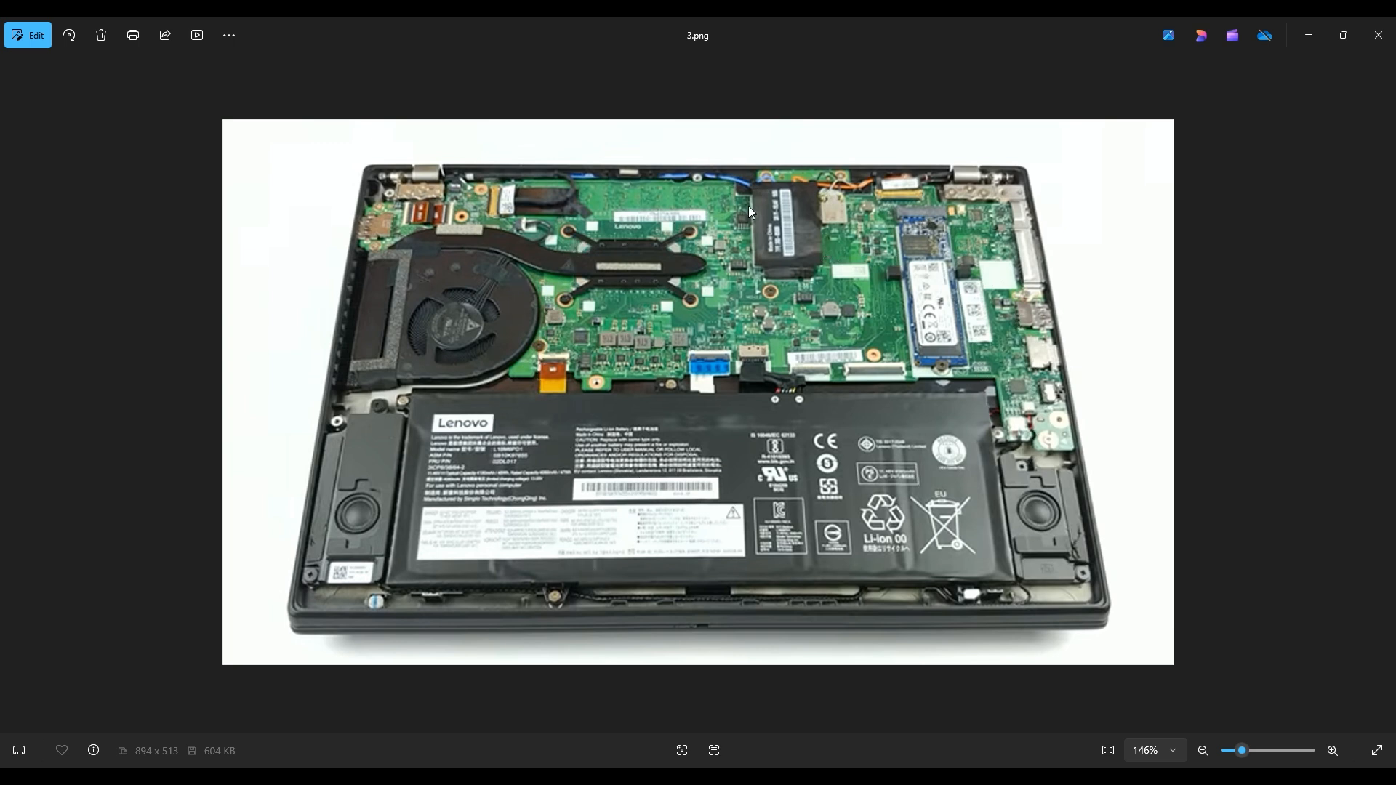
{"action": "mouse_move", "coordinate": [907, 335]}
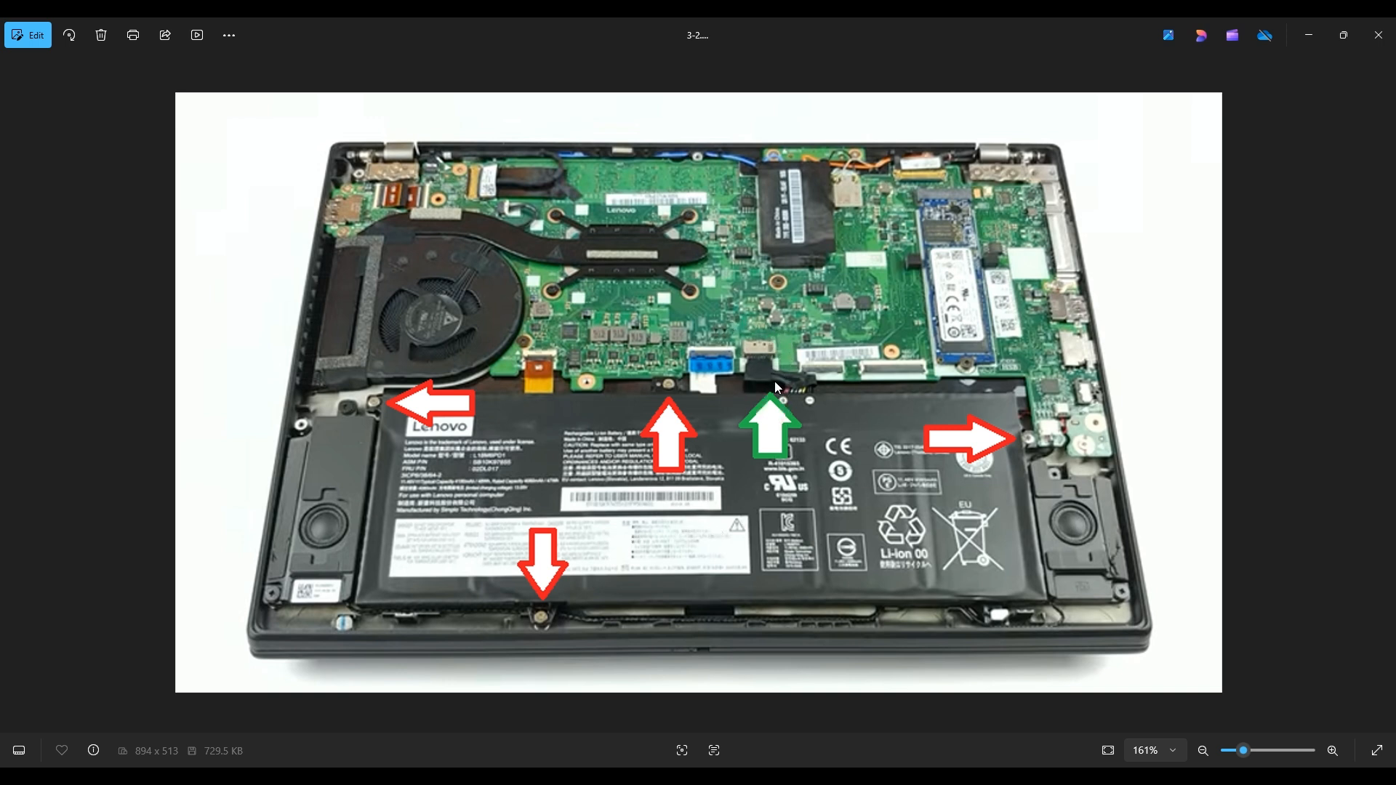
{"action": "mouse_move", "coordinate": [789, 487]}
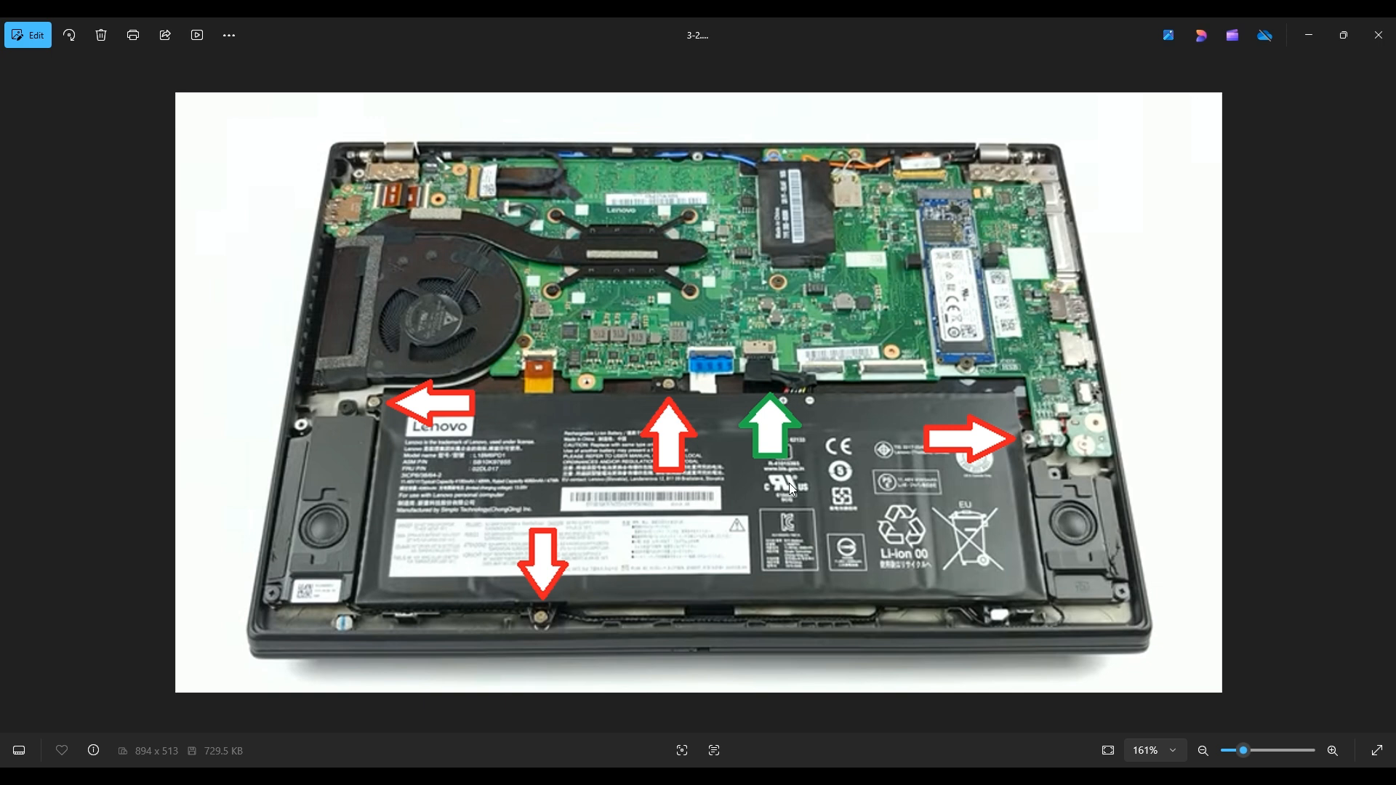
{"action": "mouse_move", "coordinate": [777, 361]}
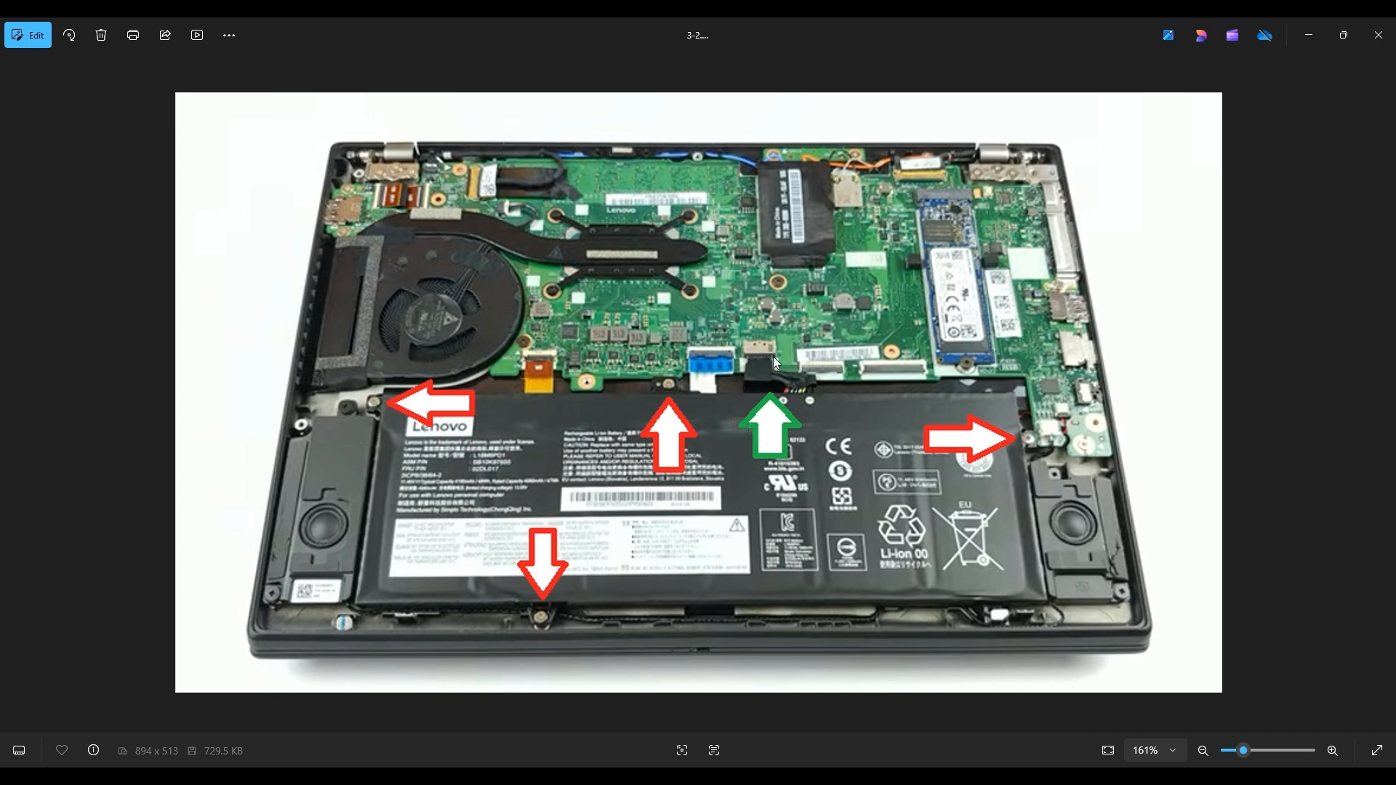
{"action": "mouse_move", "coordinate": [753, 407]}
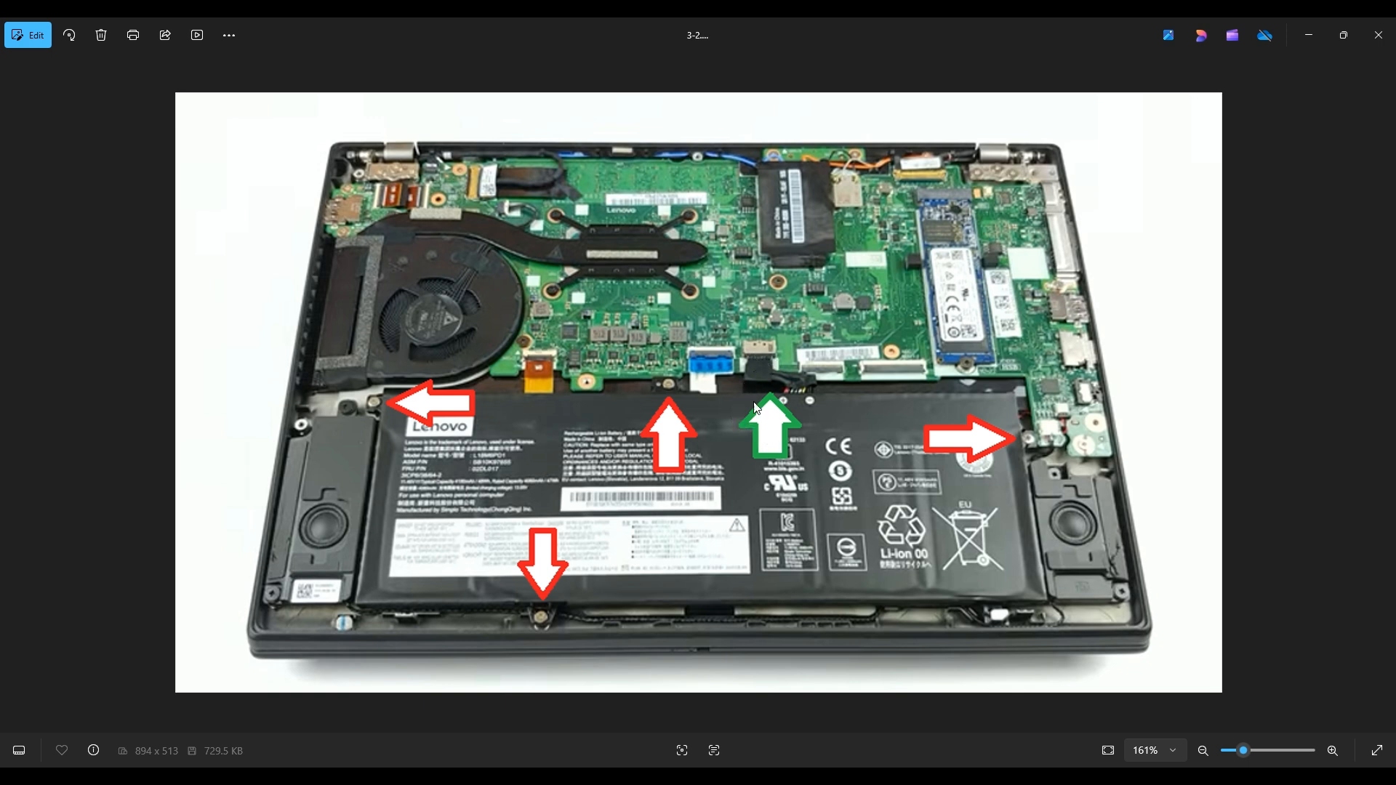
{"action": "mouse_move", "coordinate": [742, 337]}
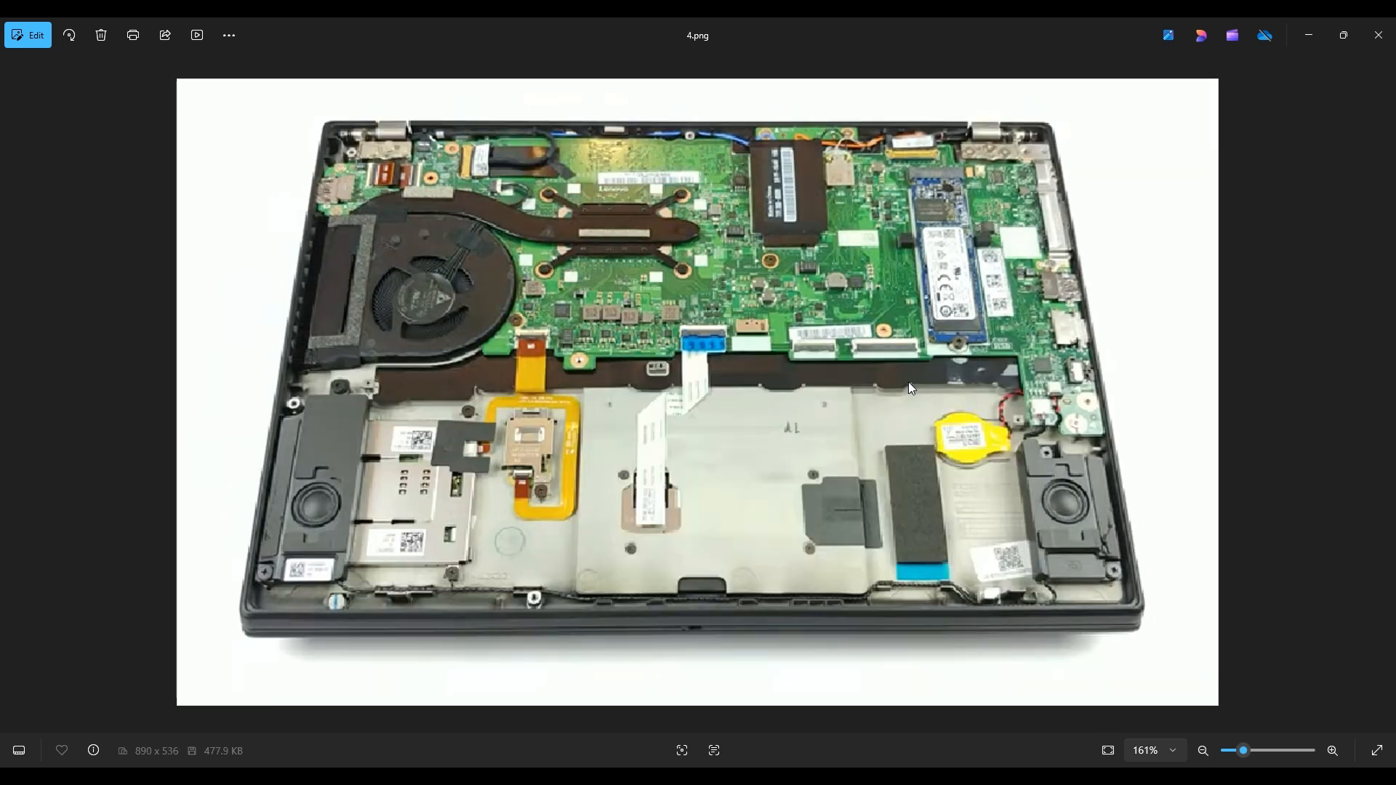
{"action": "mouse_move", "coordinate": [1001, 502]}
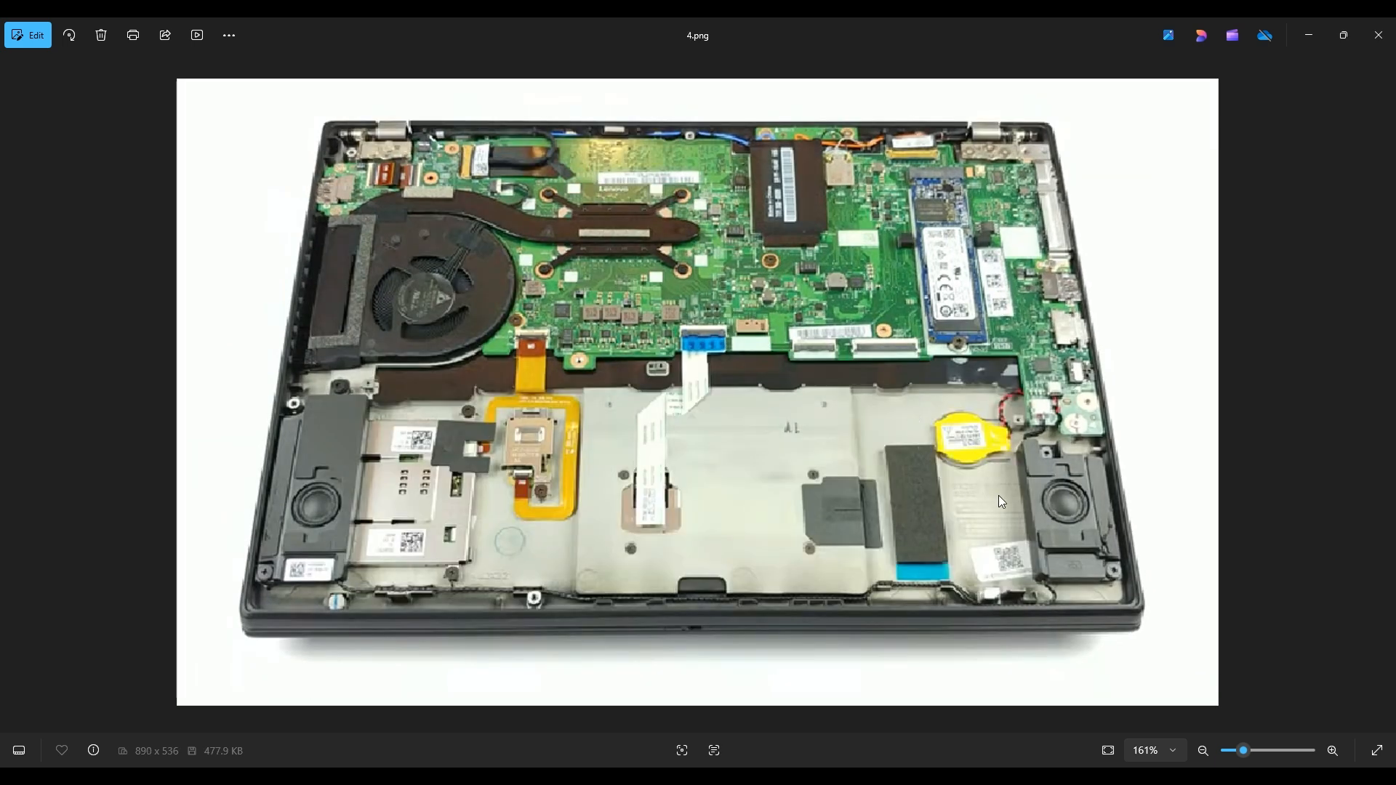
{"action": "mouse_move", "coordinate": [971, 370]}
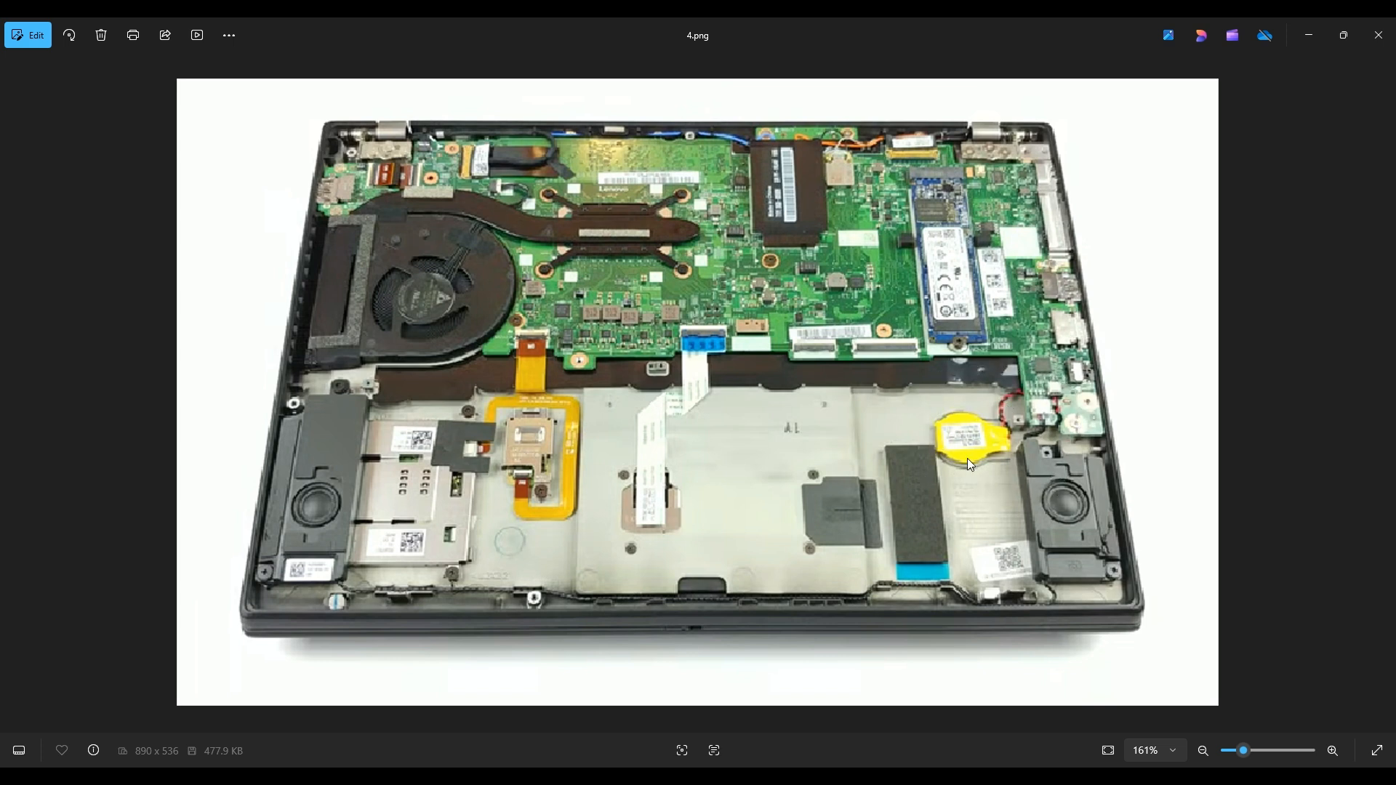
{"action": "mouse_move", "coordinate": [995, 425]}
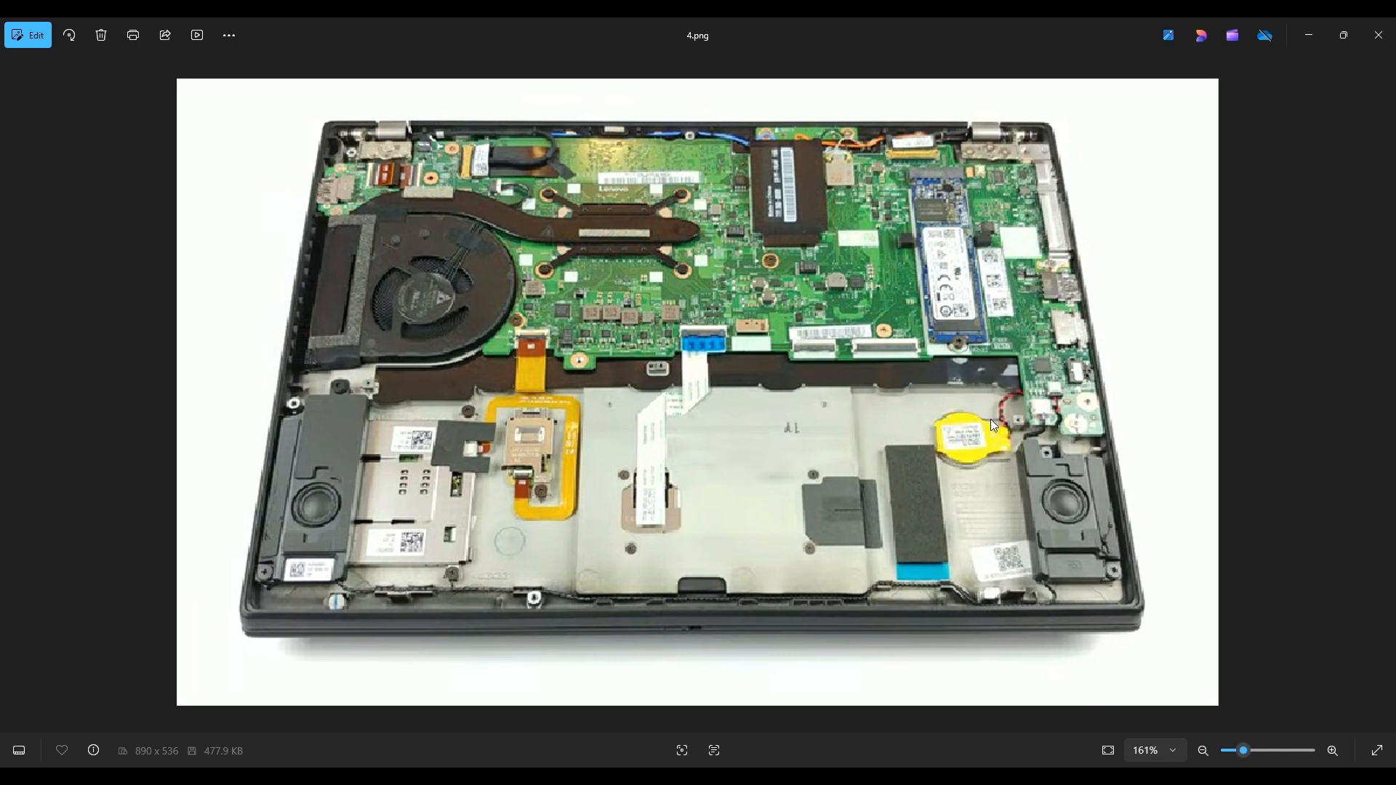
{"action": "mouse_move", "coordinate": [969, 403]}
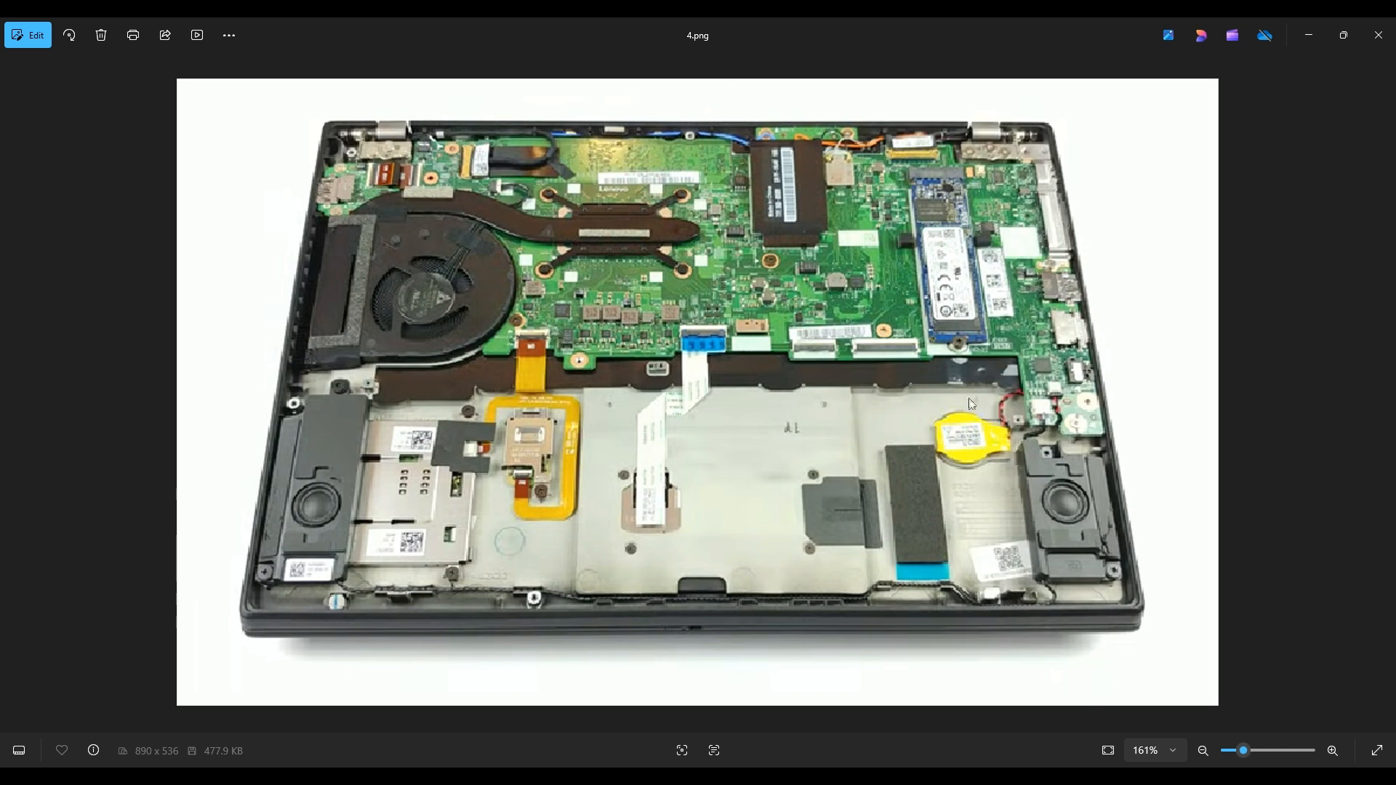
{"action": "mouse_move", "coordinate": [969, 446]}
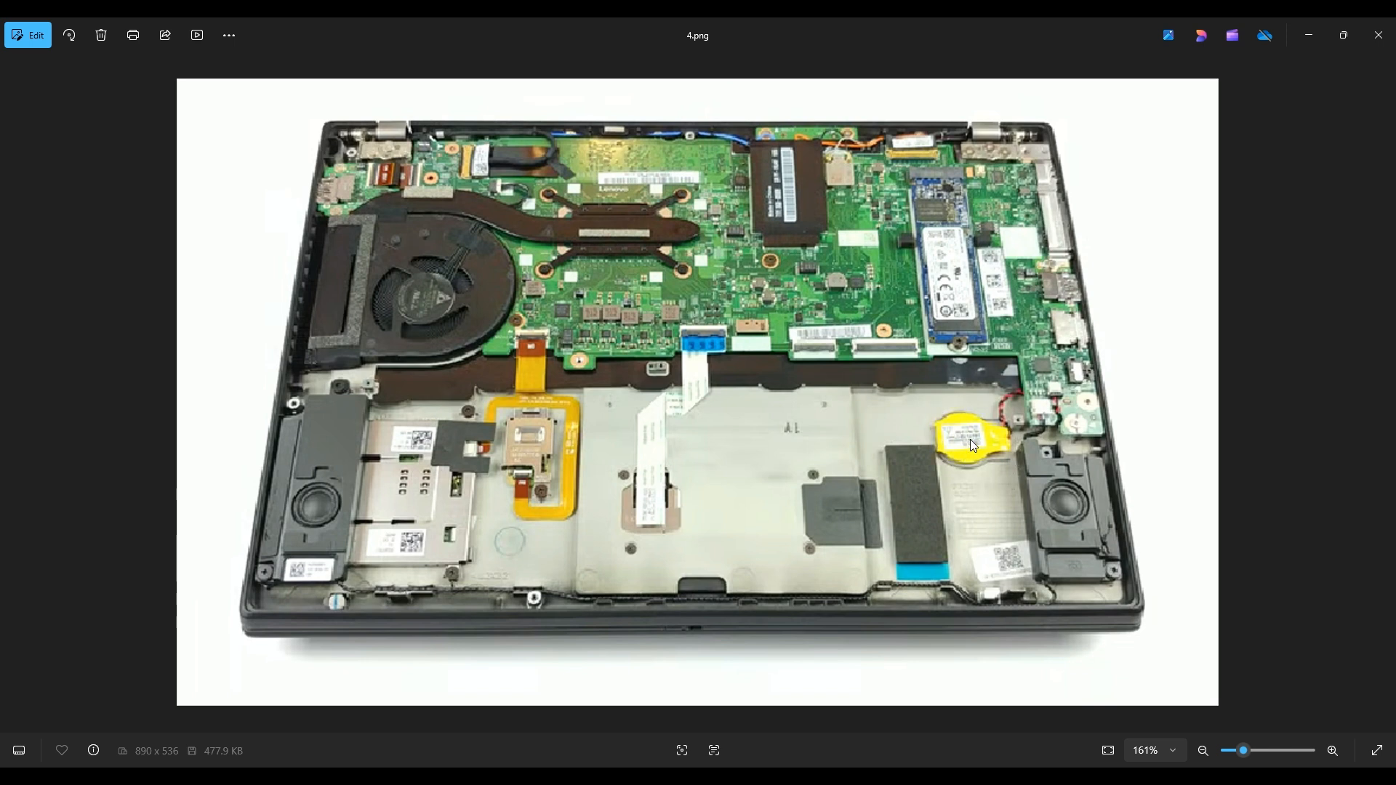
{"action": "mouse_move", "coordinate": [1027, 401]}
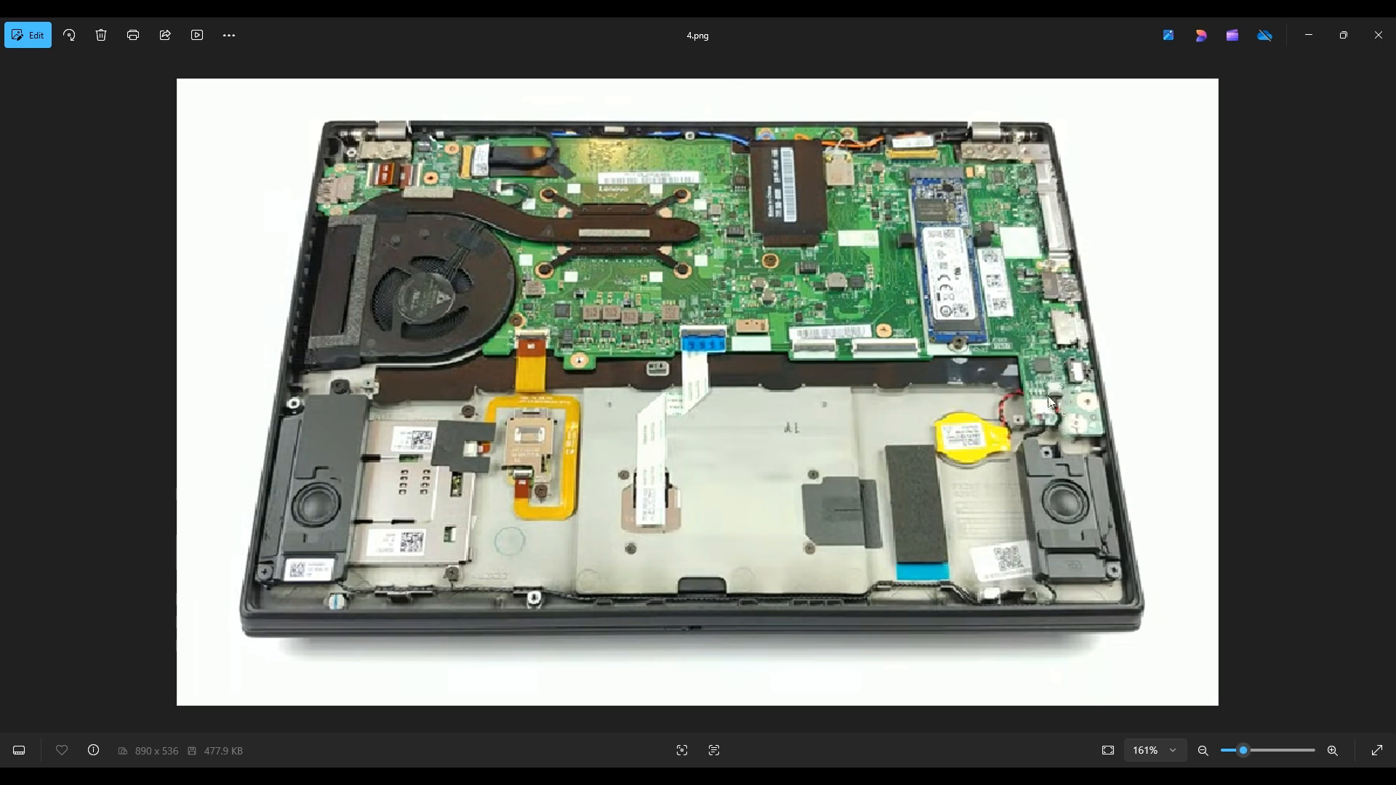
{"action": "mouse_move", "coordinate": [1027, 421]}
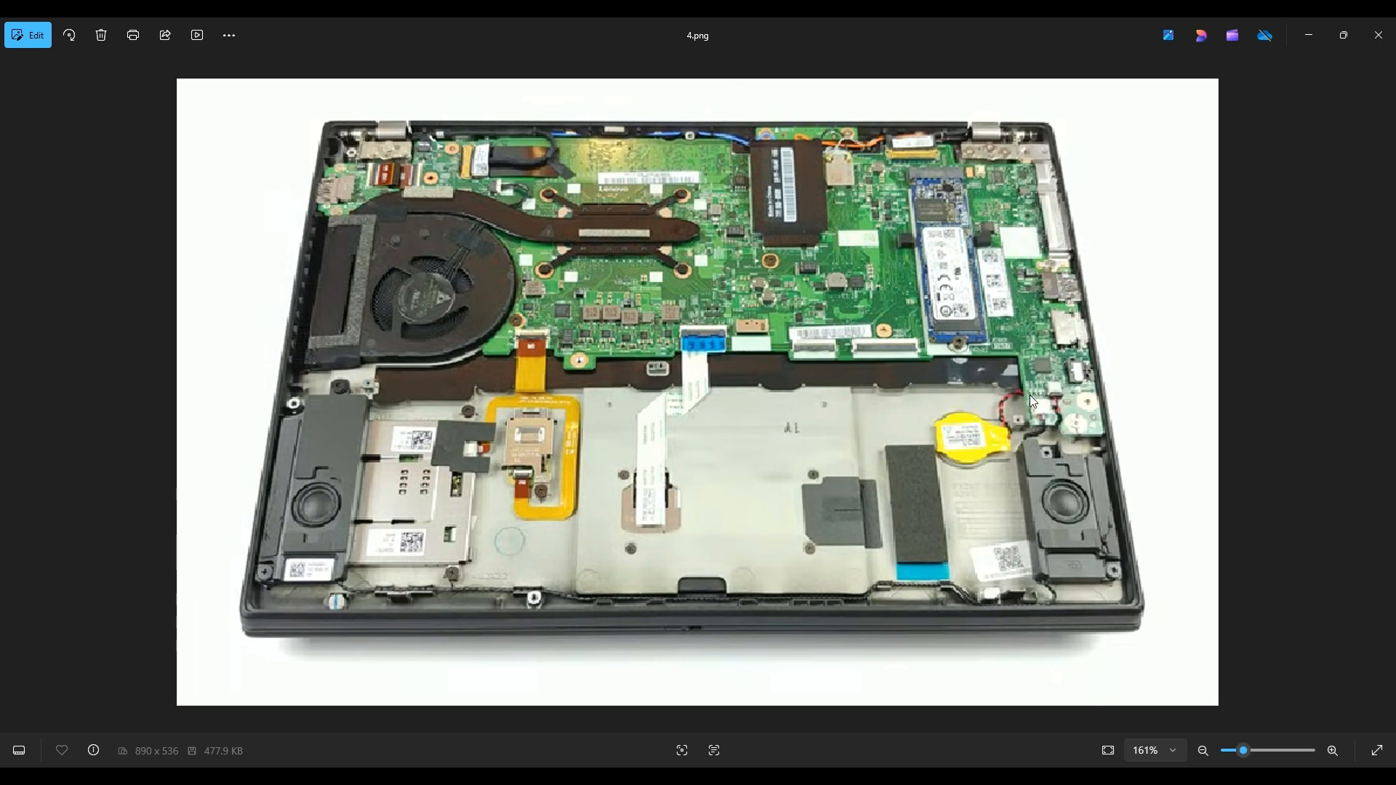
{"action": "mouse_move", "coordinate": [1056, 407]}
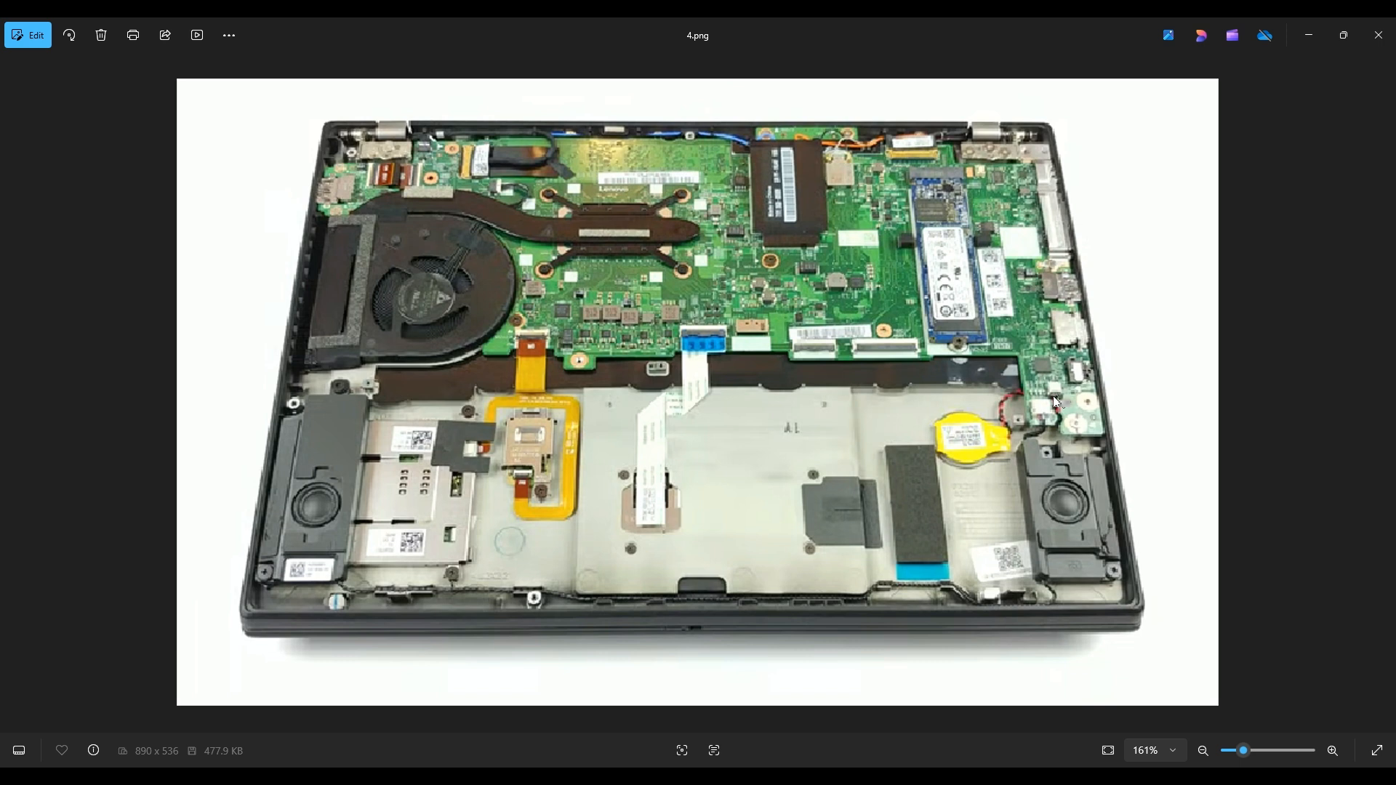
{"action": "mouse_move", "coordinate": [1062, 372]}
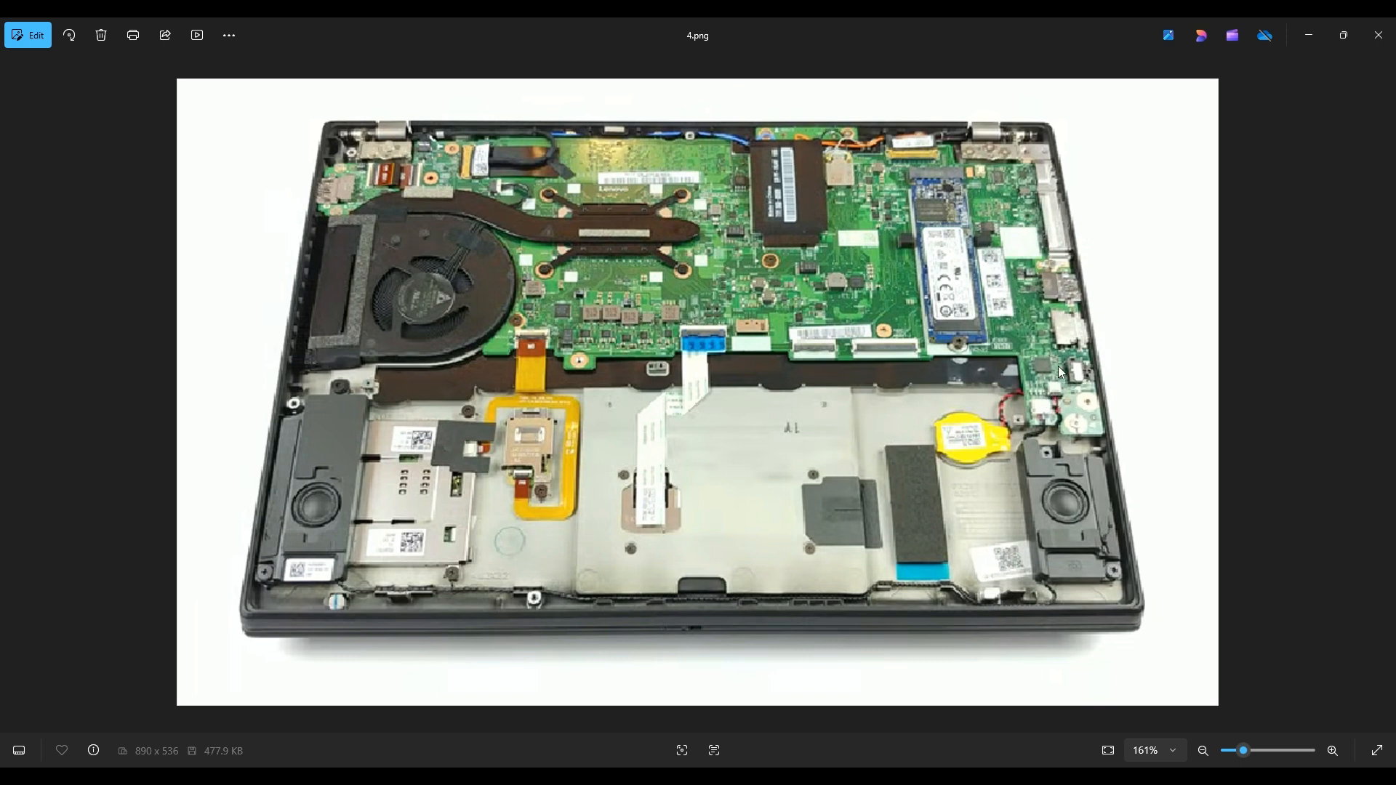
{"action": "mouse_move", "coordinate": [1056, 367]}
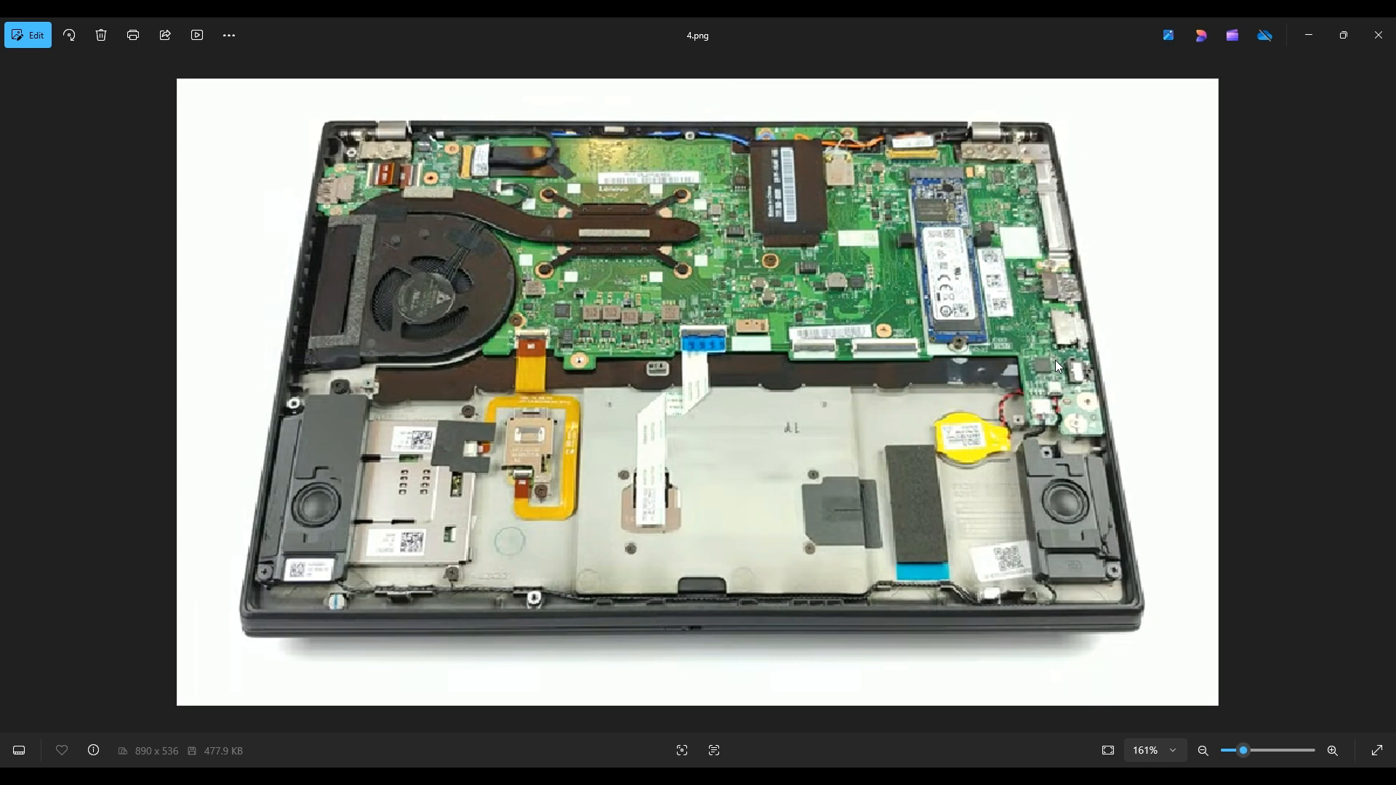
{"action": "mouse_move", "coordinate": [995, 425]}
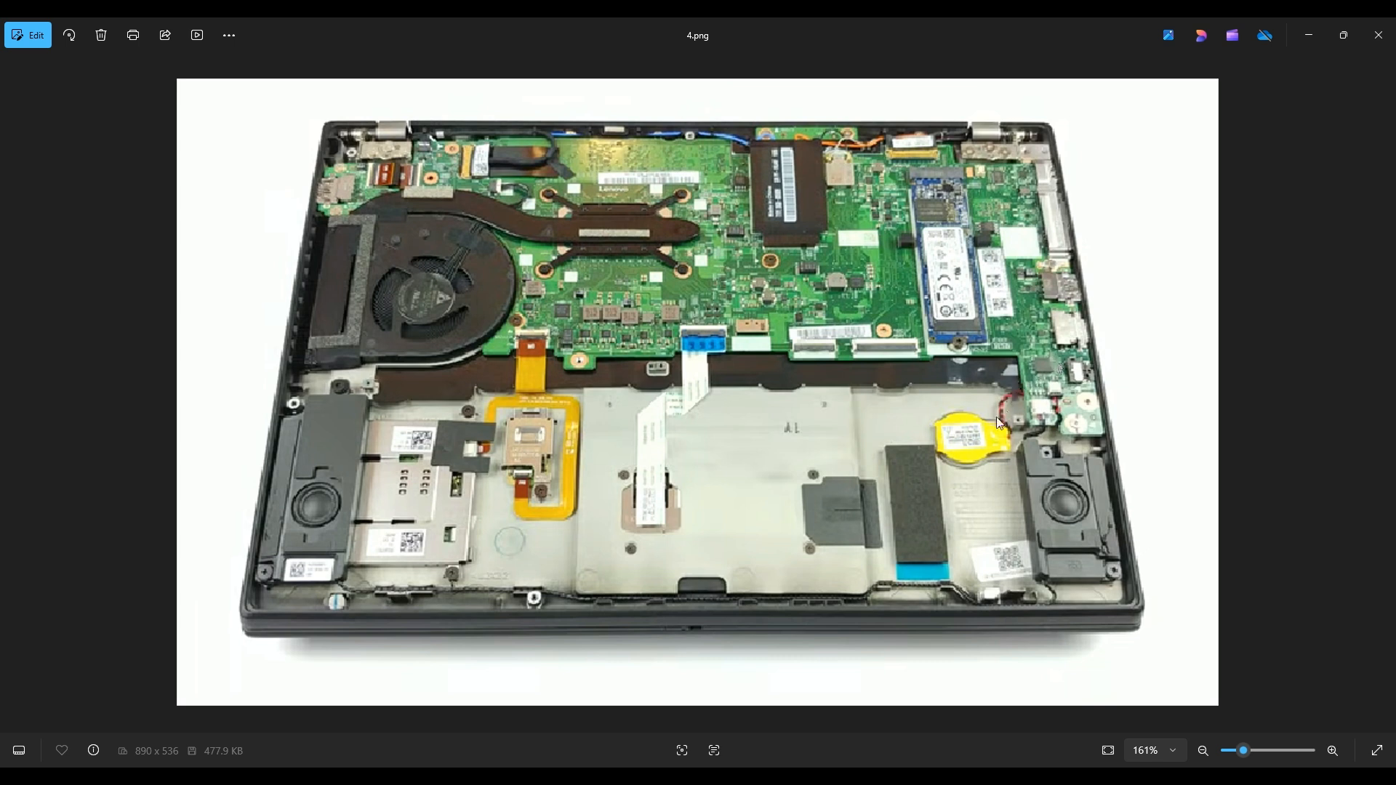
{"action": "mouse_move", "coordinate": [976, 410]}
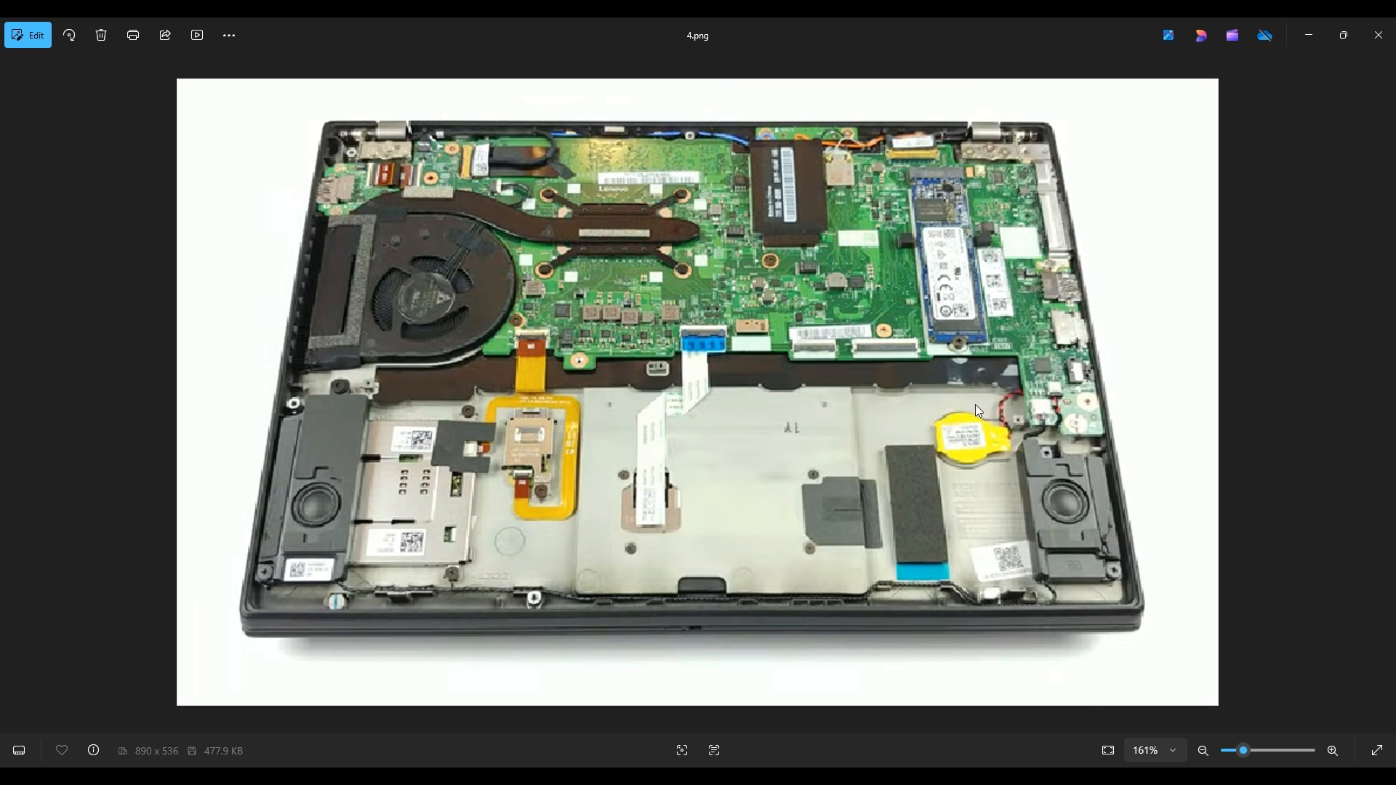
{"action": "mouse_move", "coordinate": [1061, 458]}
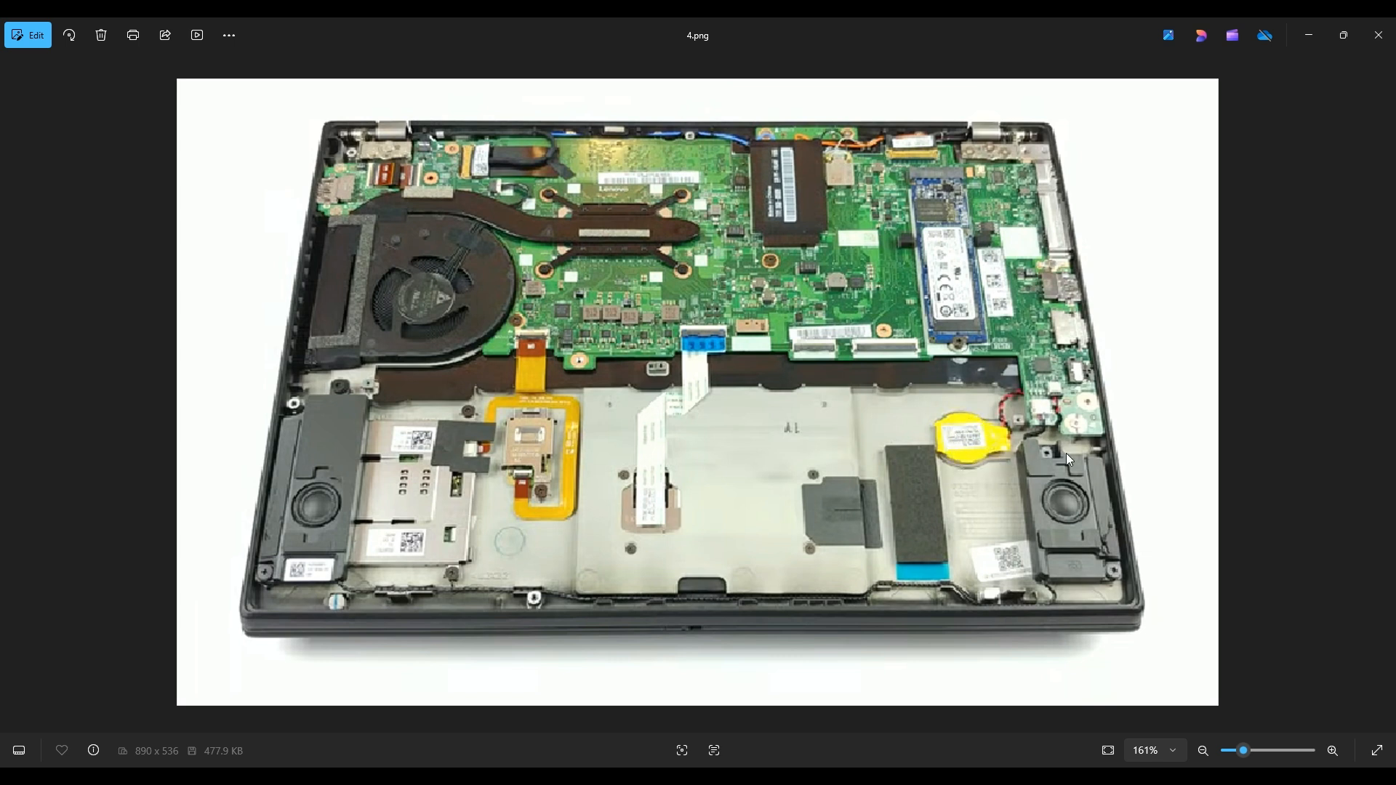
{"action": "mouse_move", "coordinate": [1050, 336]}
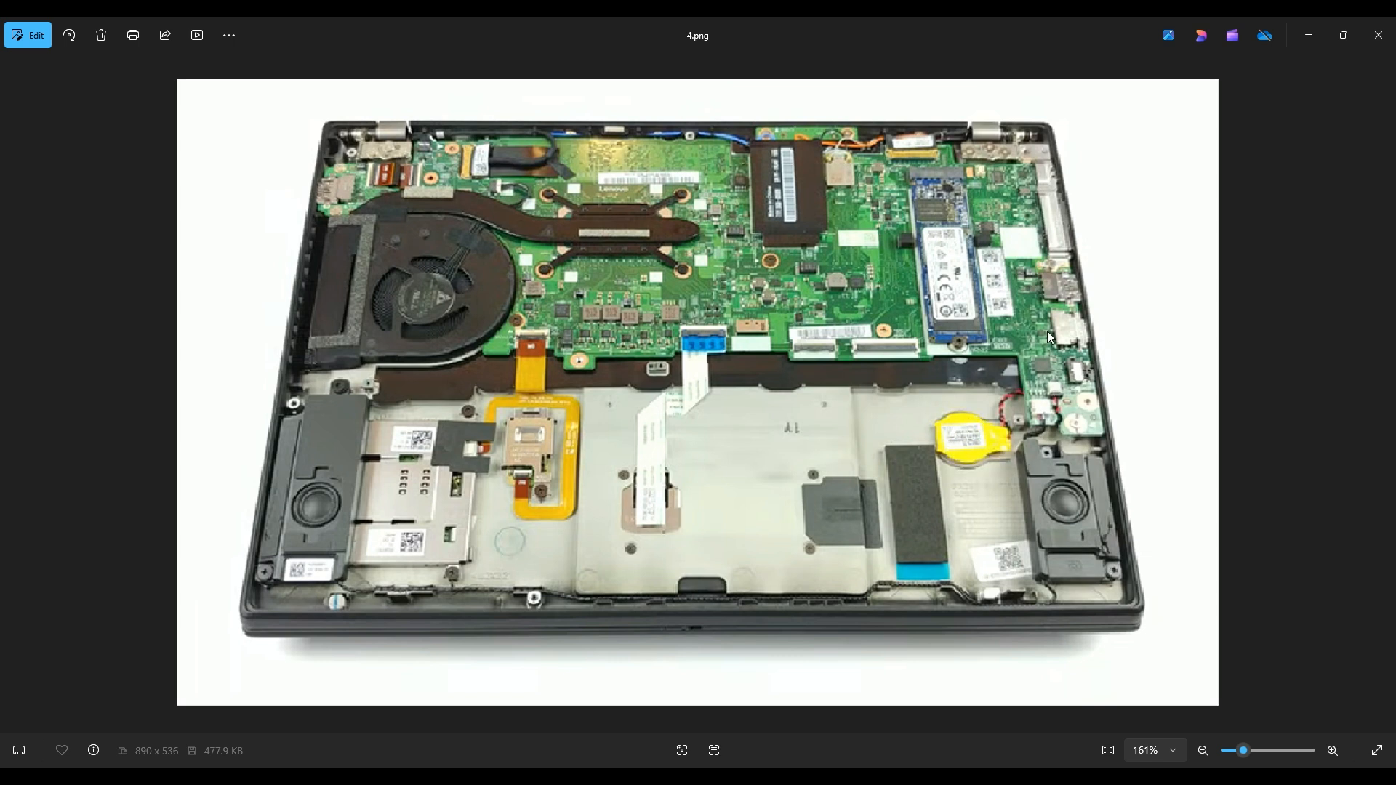